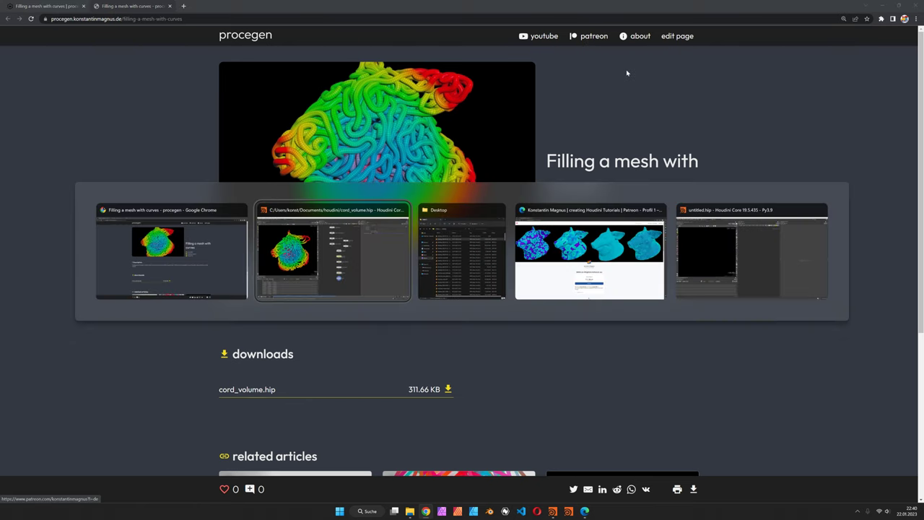
- Bring the Houdini window showing cord_volume.hip to the front
left_click(589, 253)
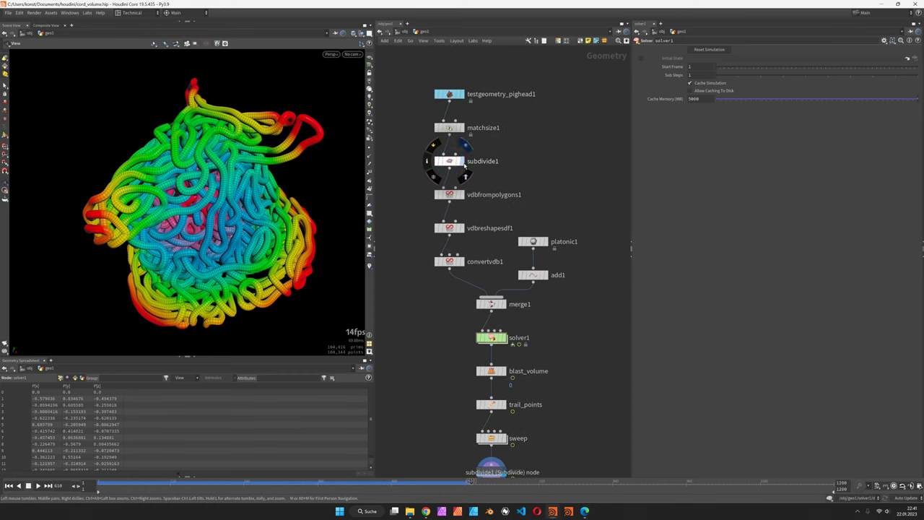
- Display the subdivide, solver, trail_points and sweep nodes in turn while scrubbing frames
left_click(448, 160)
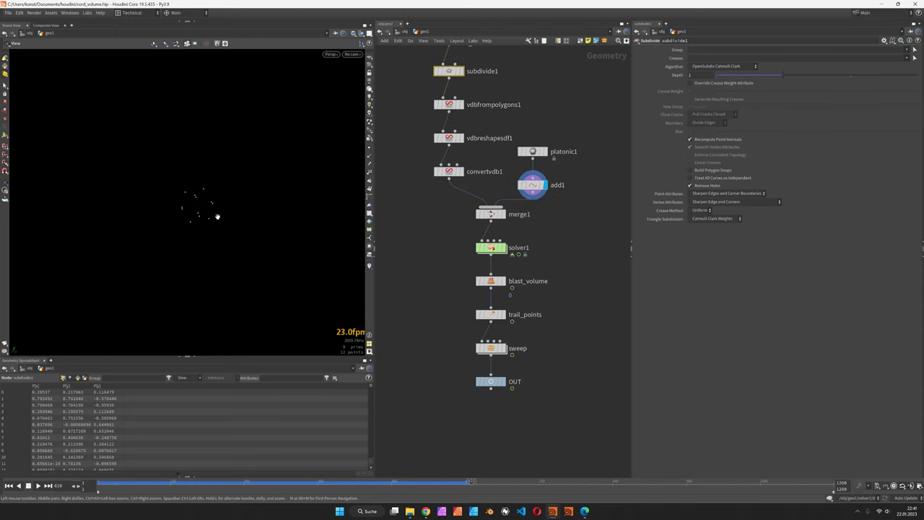
mouse_move(490, 248)
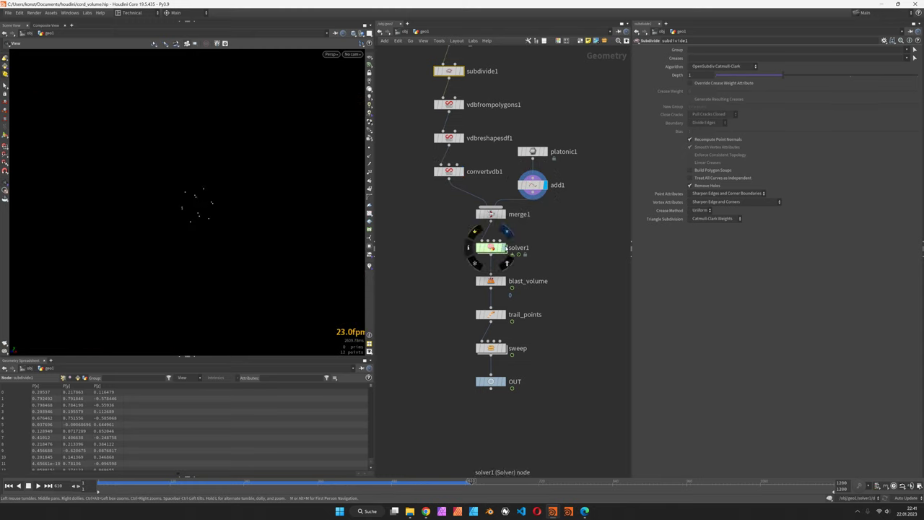
left_click(519, 247)
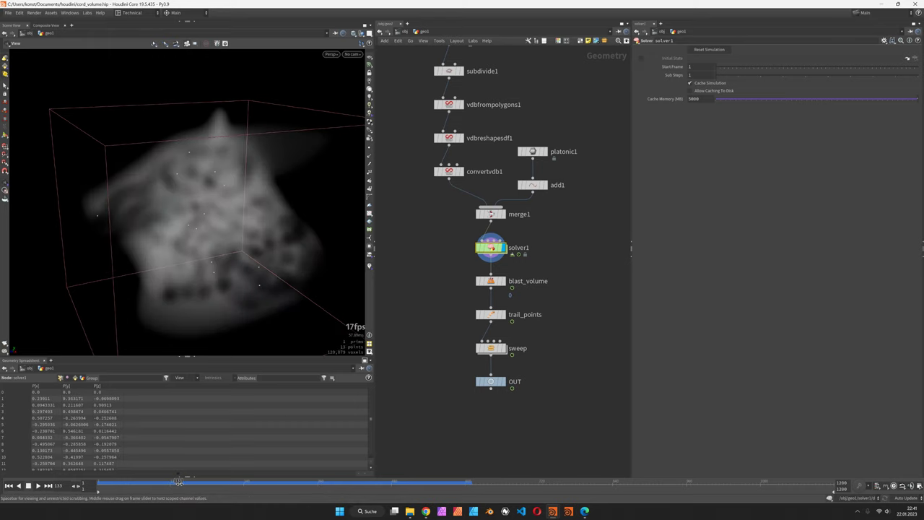
left_click(39, 485)
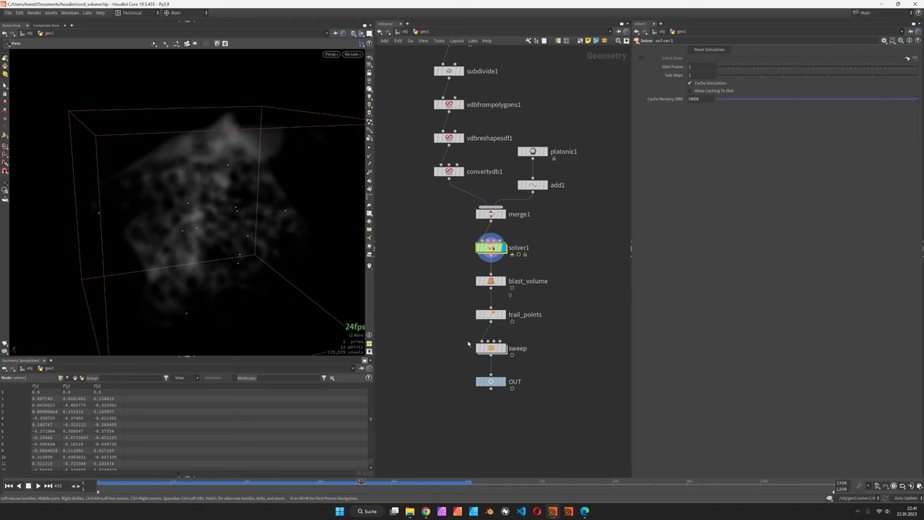
left_click(491, 314)
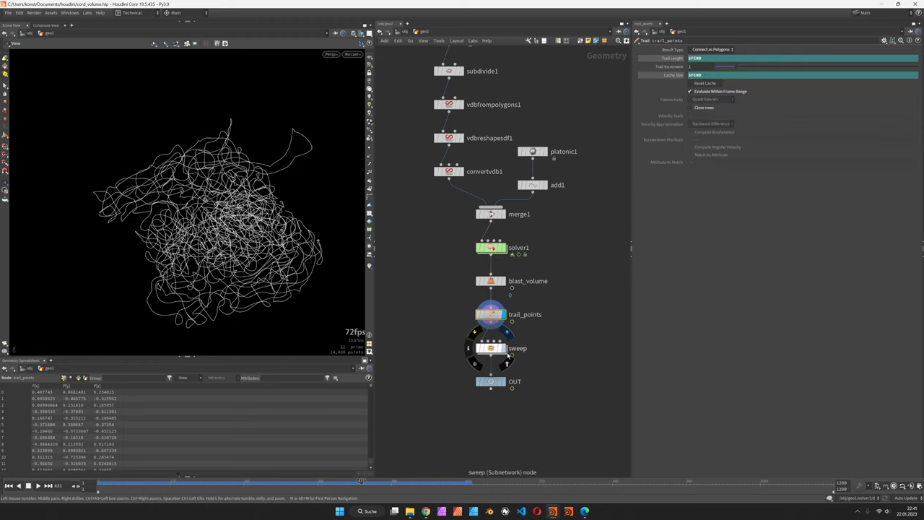
left_click(511, 355)
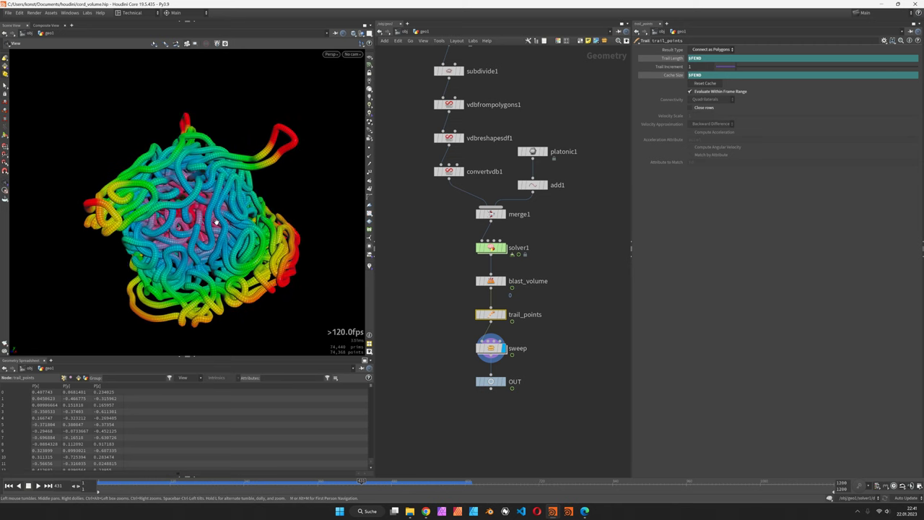
key("alt+tab")
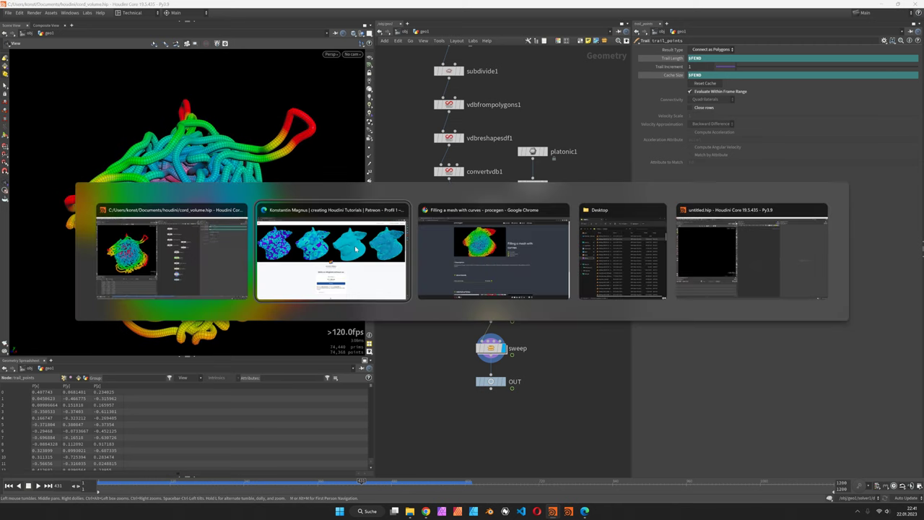
- In the untitled scene, use an Easy pig head with a Subdivide node below it
left_click(751, 253)
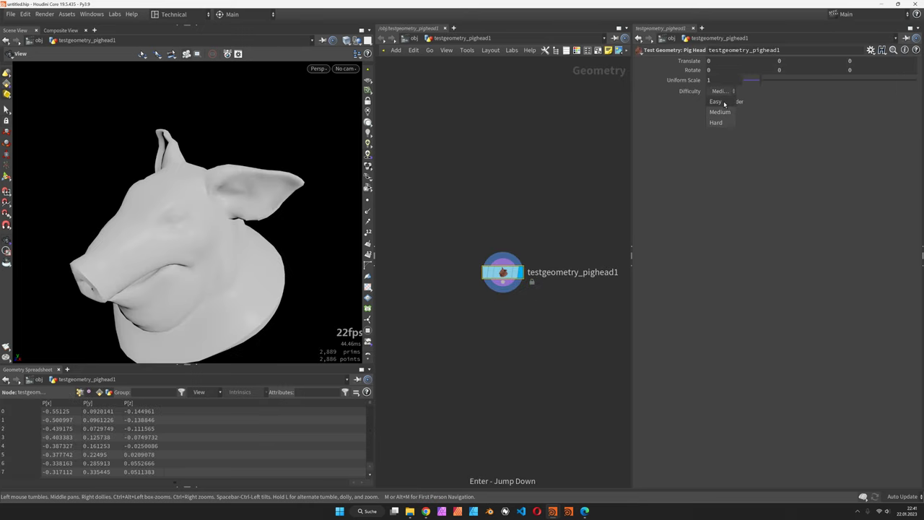
left_click(715, 101)
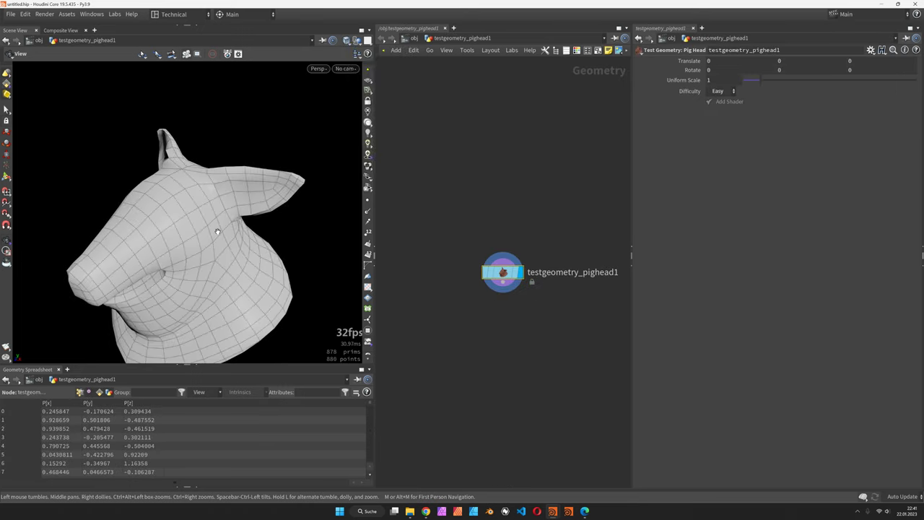
key("Tab")
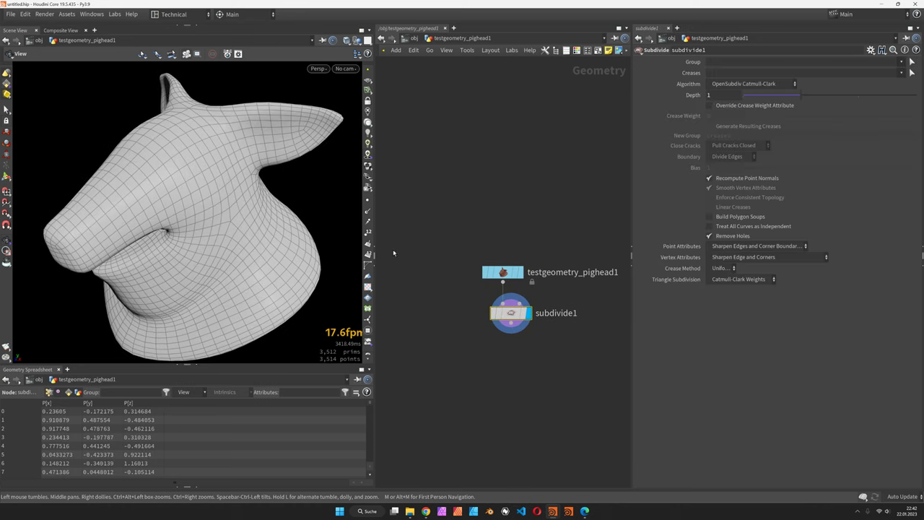
left_click_drag(511, 313, 487, 239)
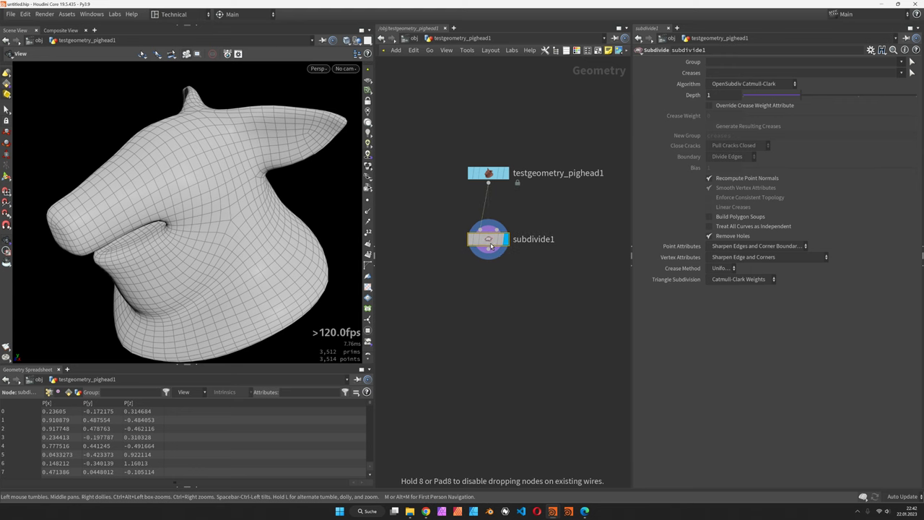
- Add a Match Size node that scales the head to fit along Y
key("tab")
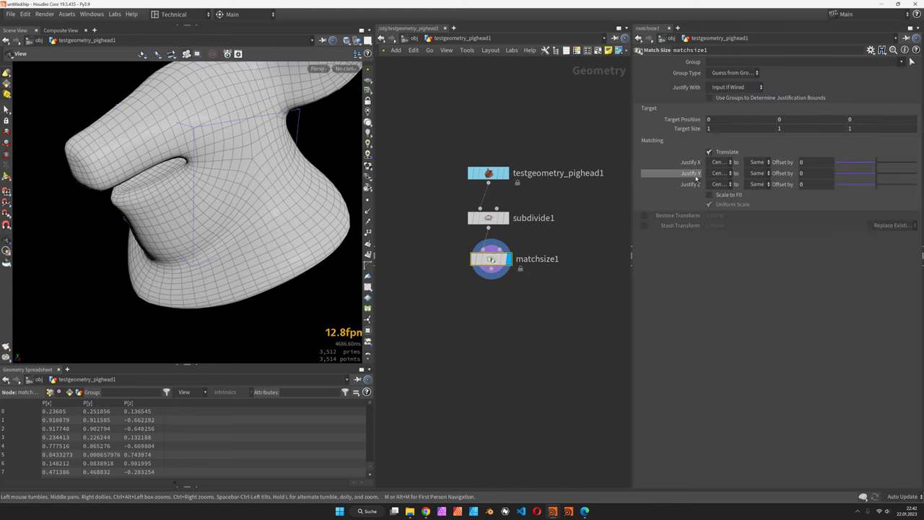
left_click(709, 194)
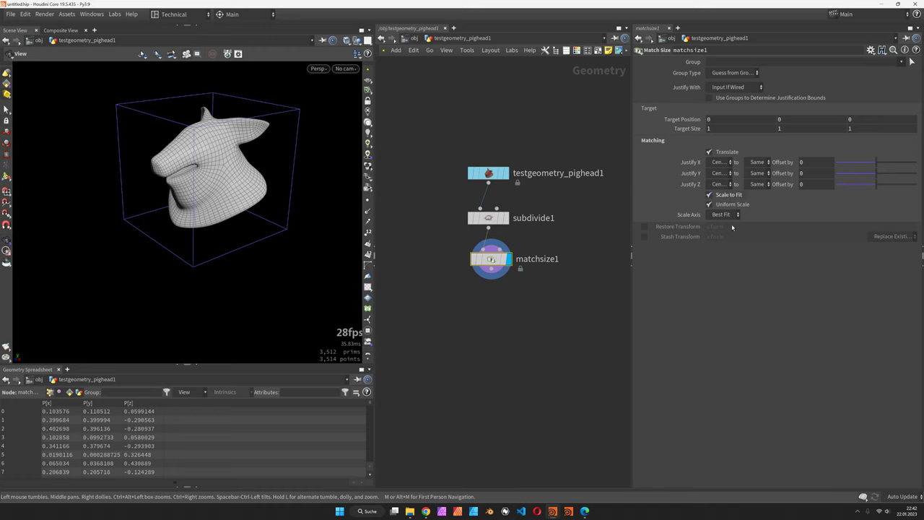
left_click(721, 214)
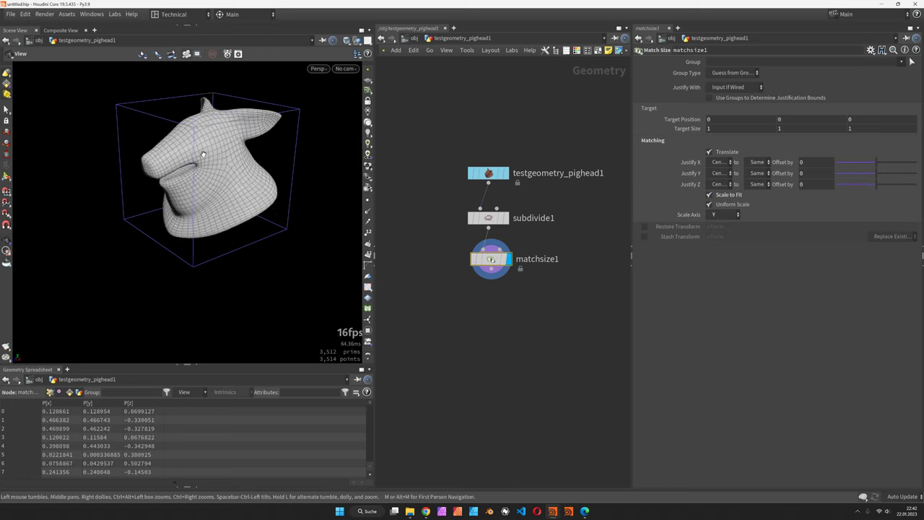
left_click_drag(216, 166, 195, 210)
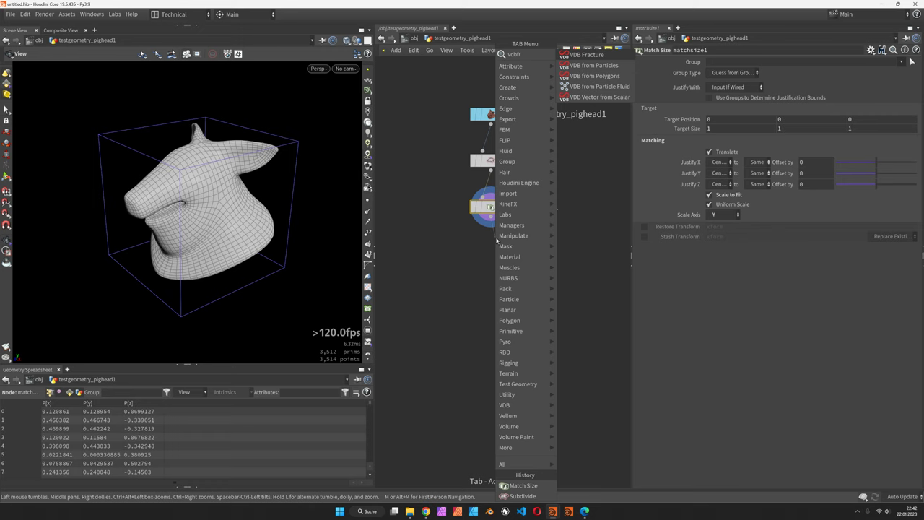
- Convert the head to a 0.02-voxel VDB and dilate it by 0.1 world units
left_click(594, 76)
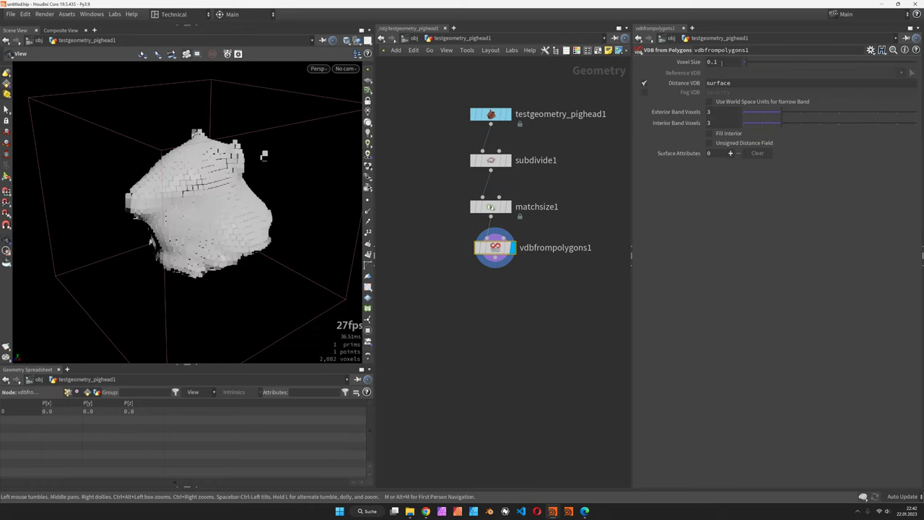
type("0.02")
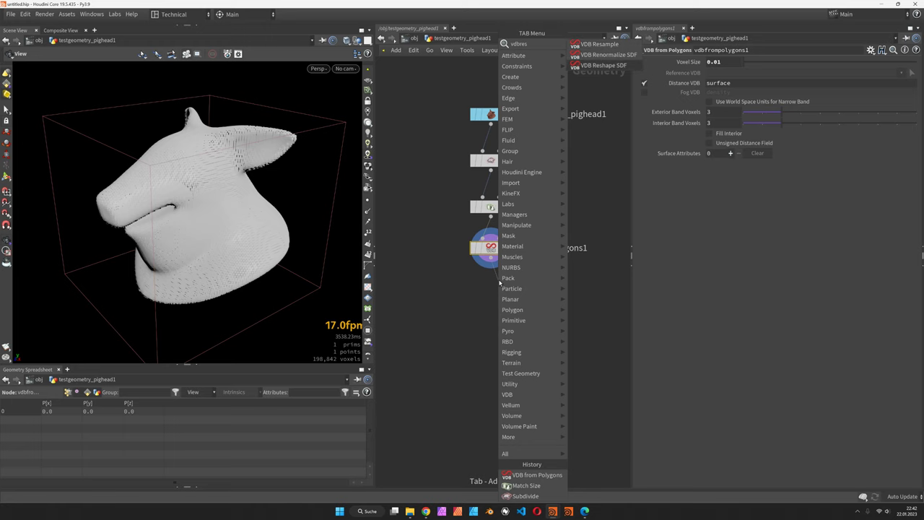
left_click(603, 65)
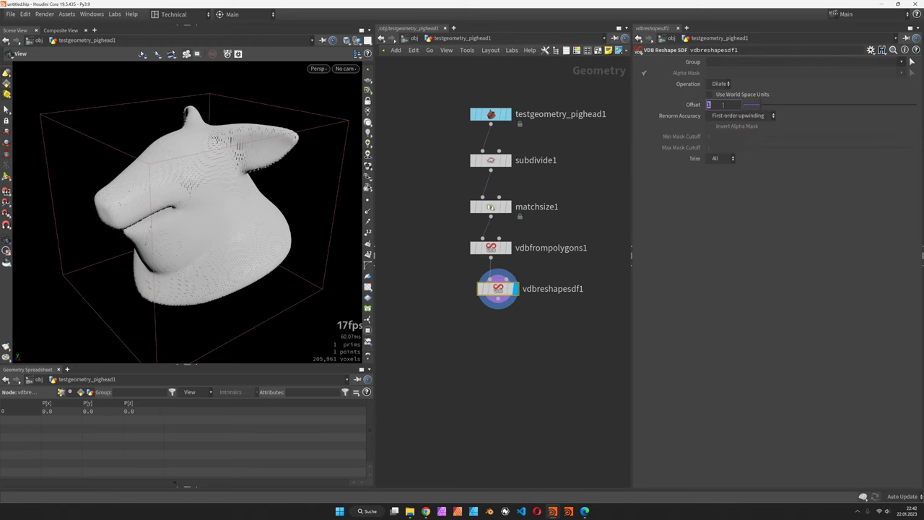
type(".1")
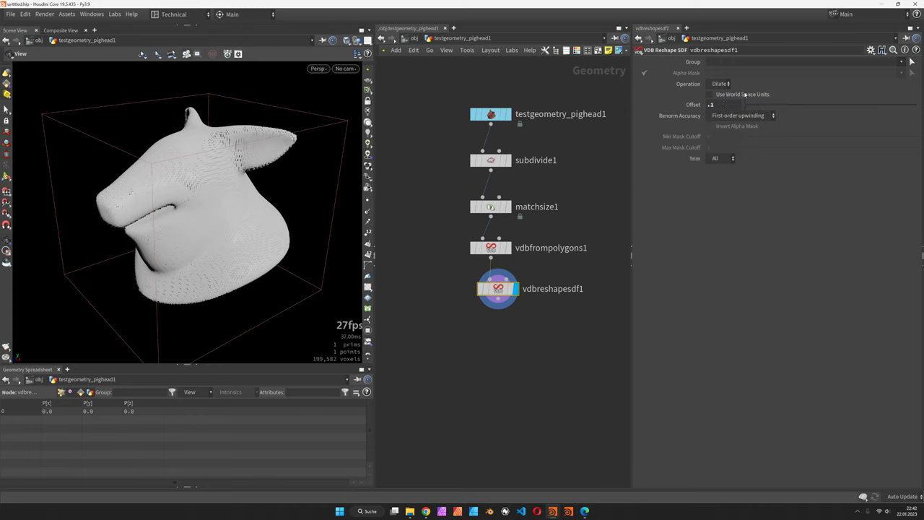
left_click(709, 94)
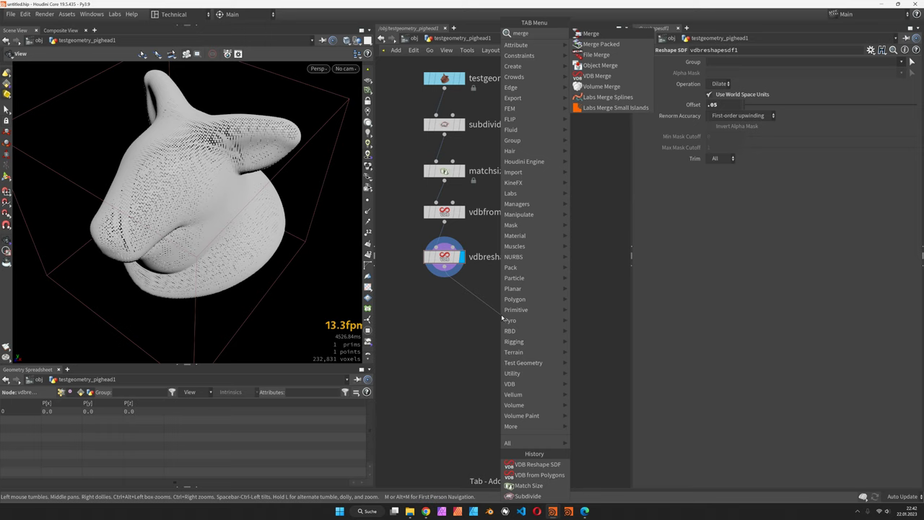
- Add a Merge node and an icosahedron Platonic Solids node feeding a new Add node
left_click(590, 33)
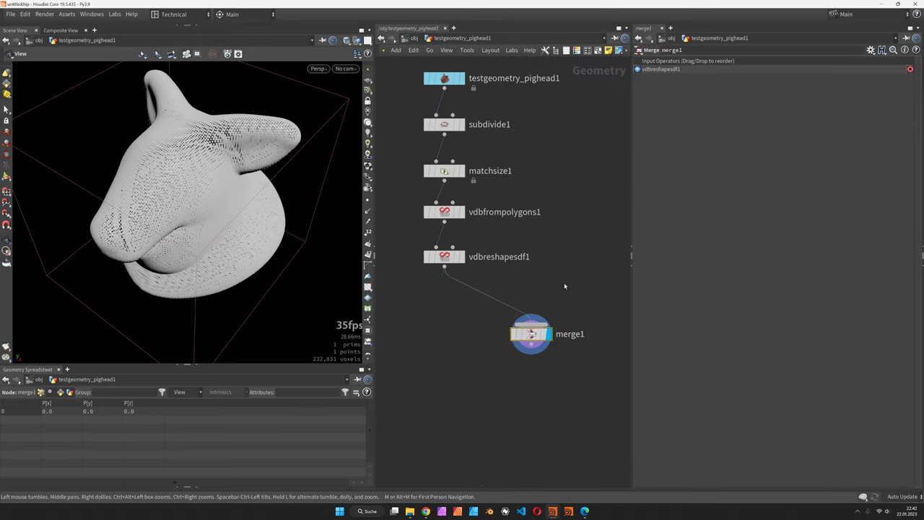
key("Tab")
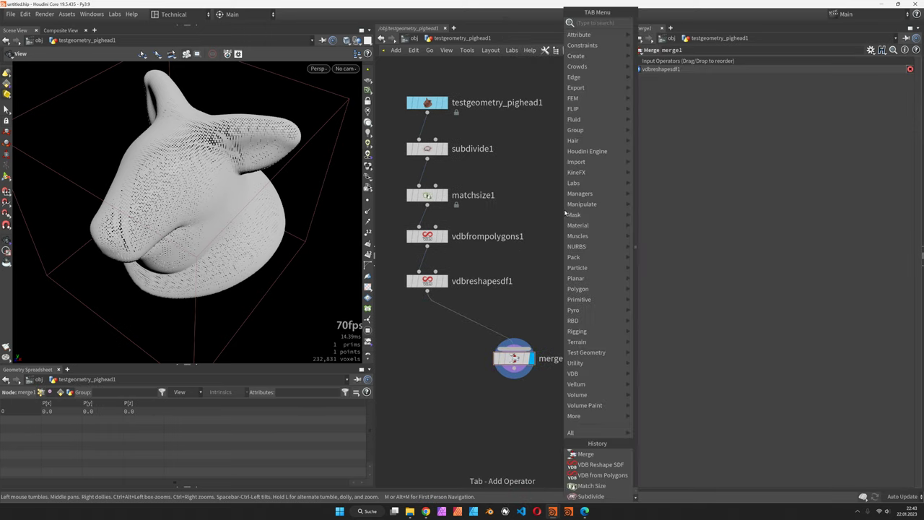
type("platoni")
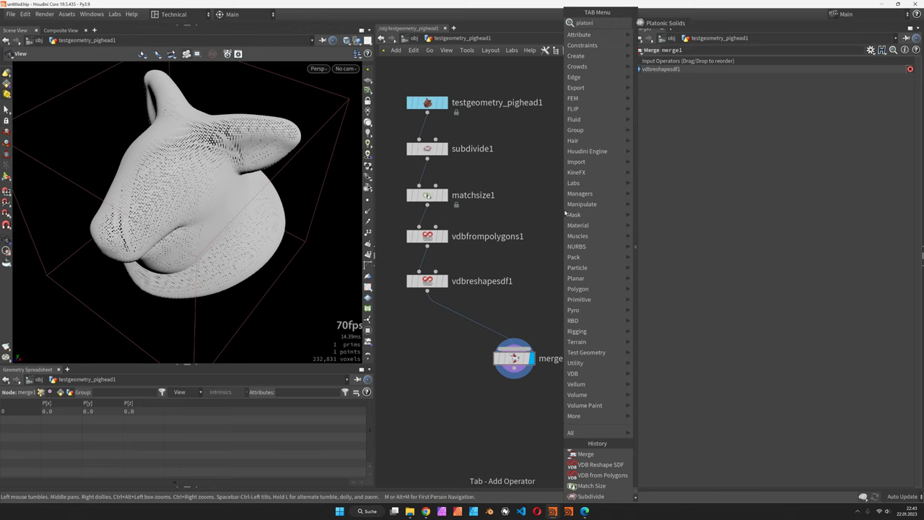
left_click(665, 22)
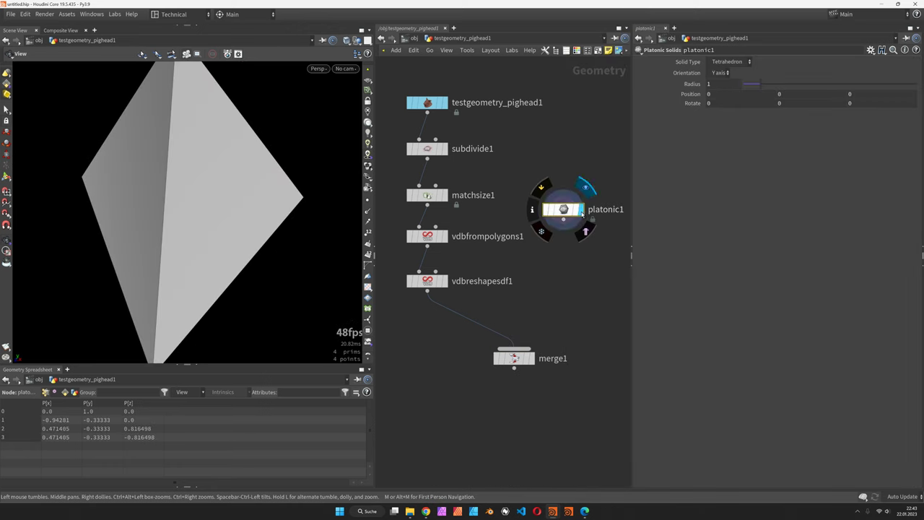
left_click(729, 61)
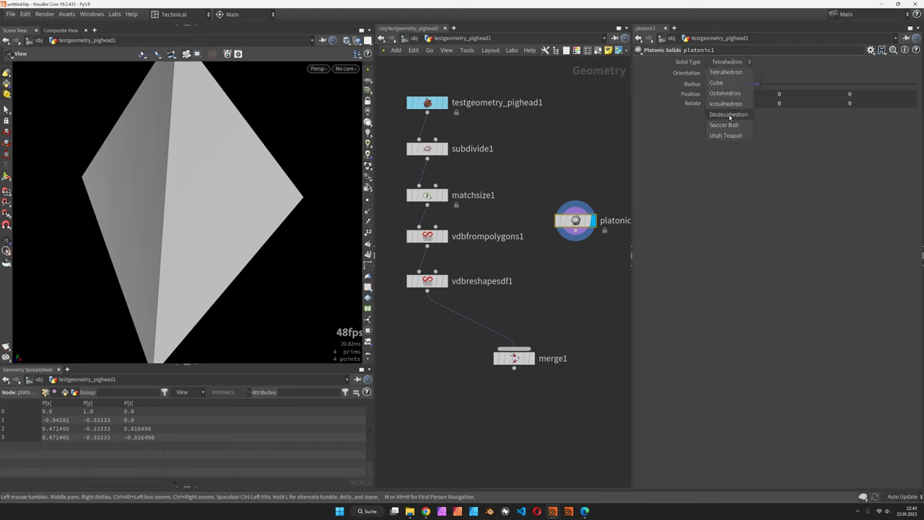
mouse_move(724, 93)
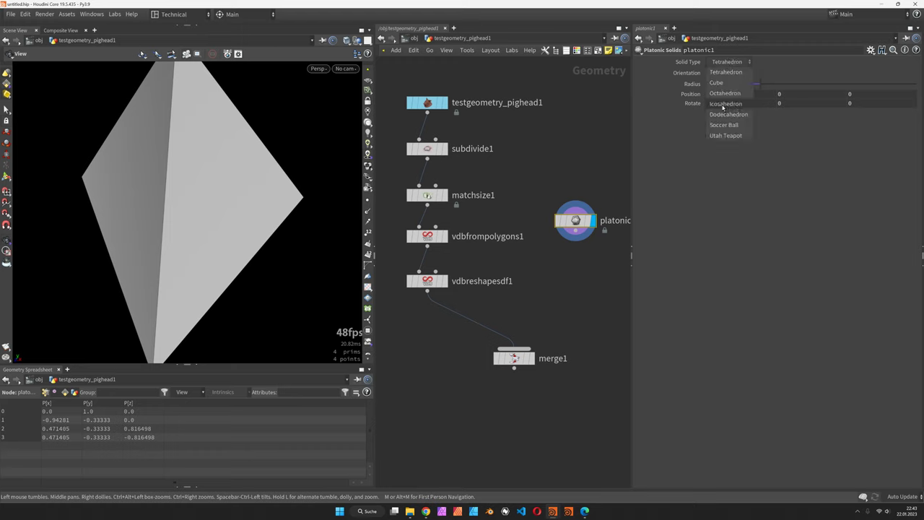
left_click(726, 103)
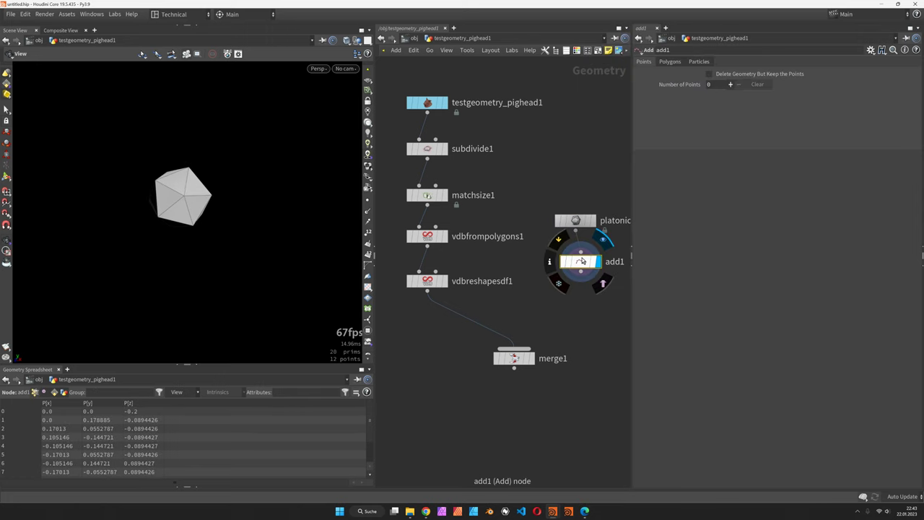
left_click(708, 74)
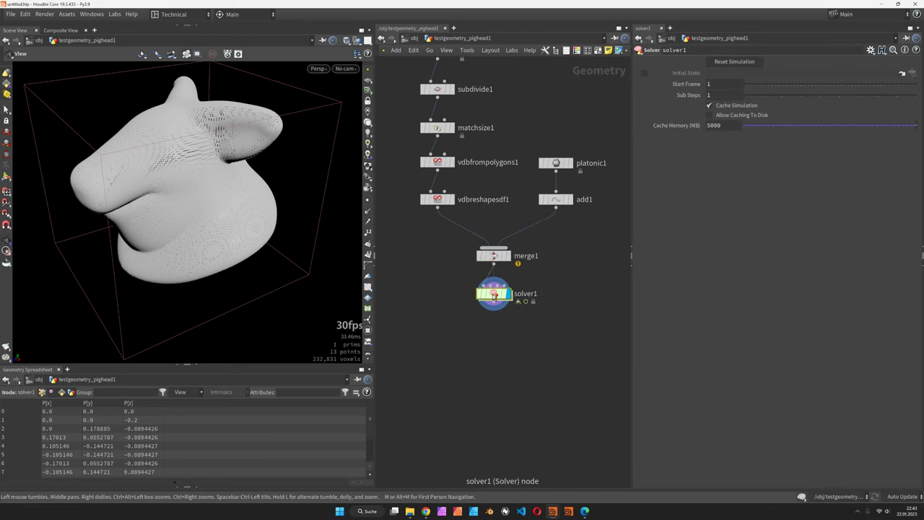
- Wire add1 into merge1 with a Solver node following the merge
double_click(493, 292)
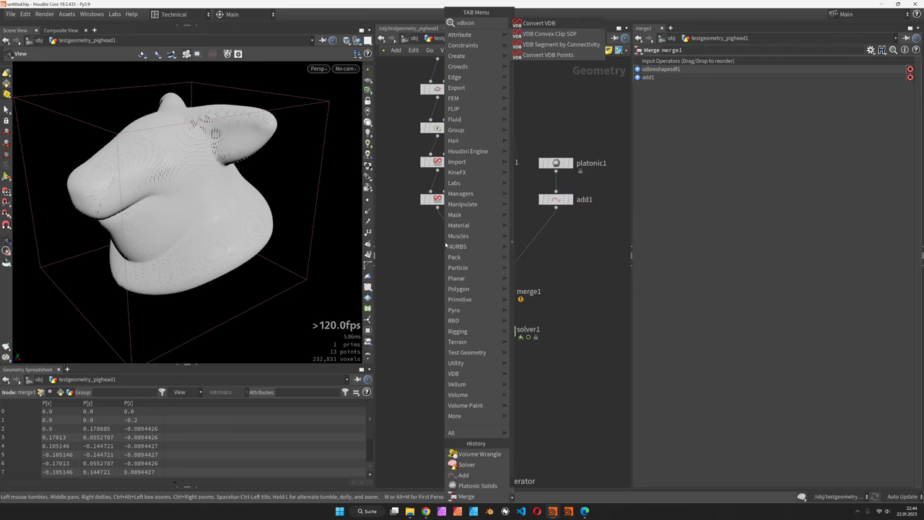
- Insert a Convert VDB after the reshape, keeping VDB output and converting SDF to Fog
left_click(538, 22)
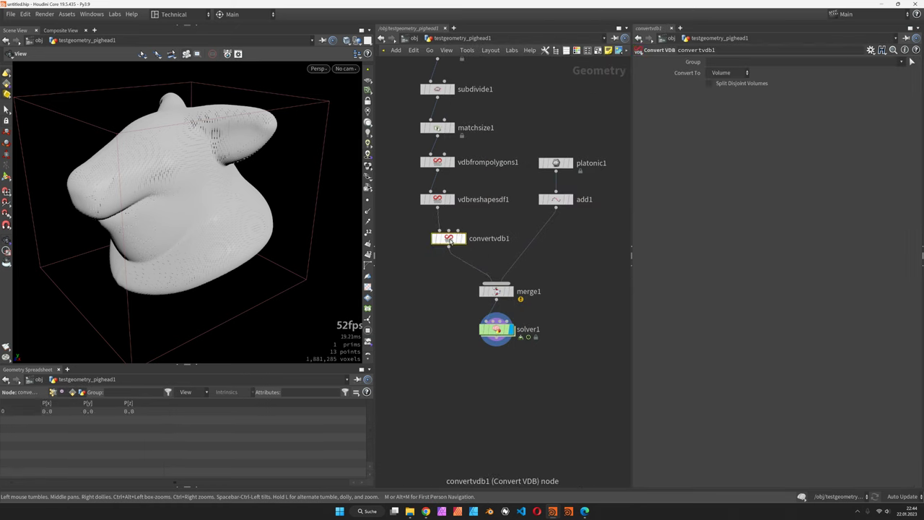
left_click(729, 72)
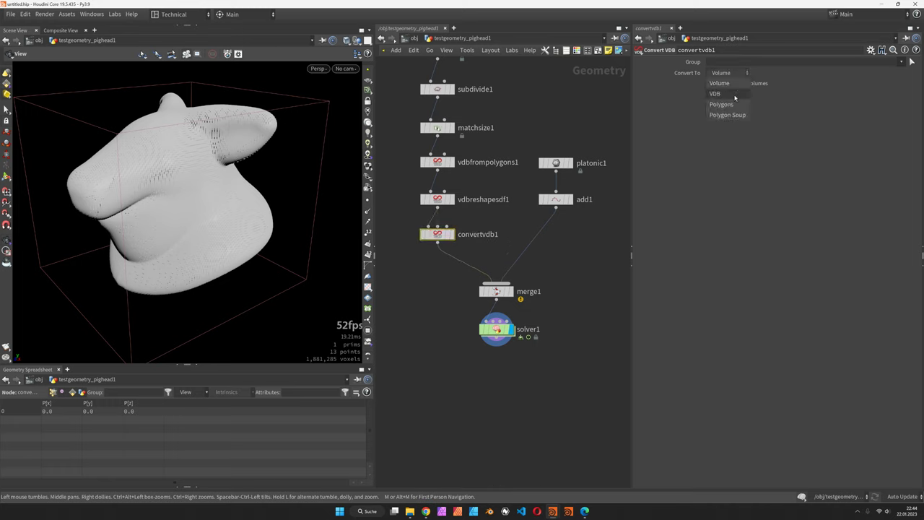
left_click(720, 103)
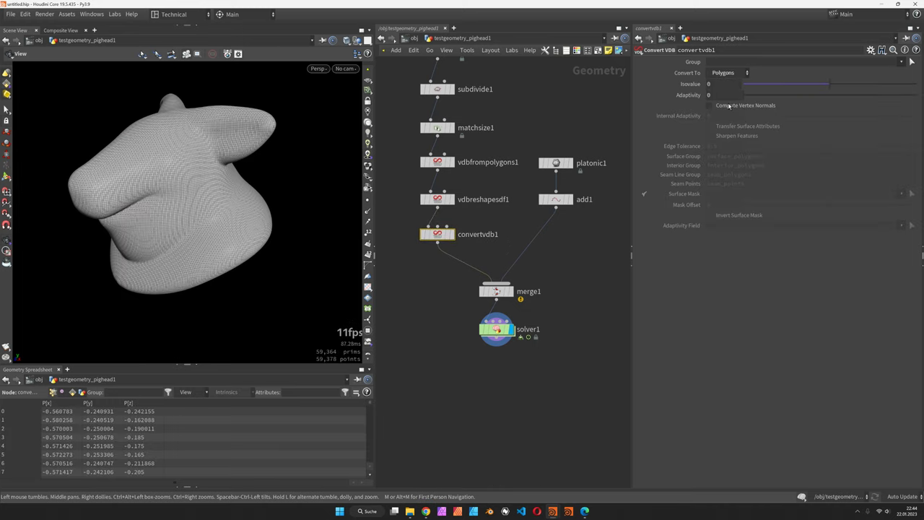
left_click(729, 72)
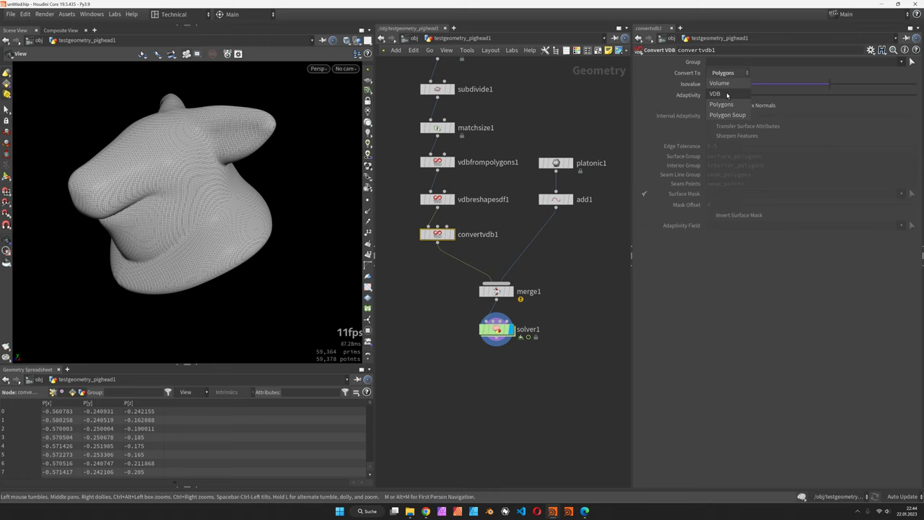
left_click(713, 93)
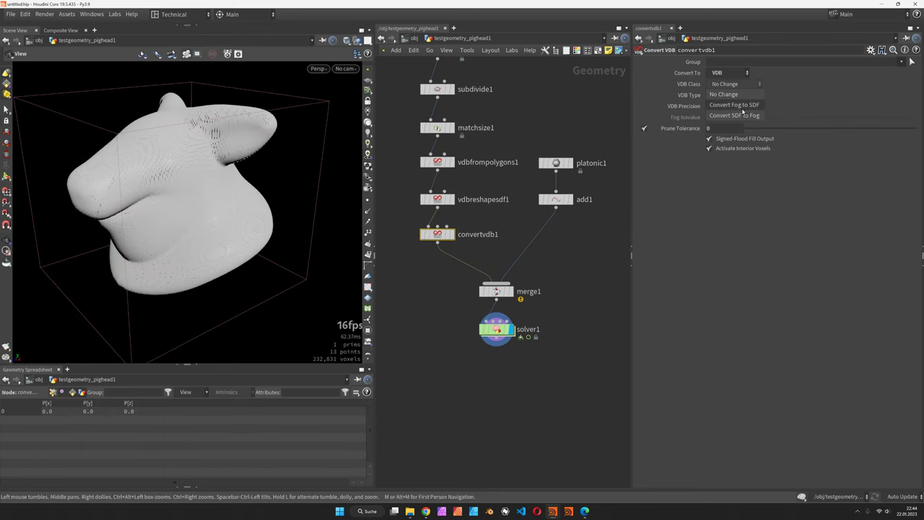
mouse_move(733, 115)
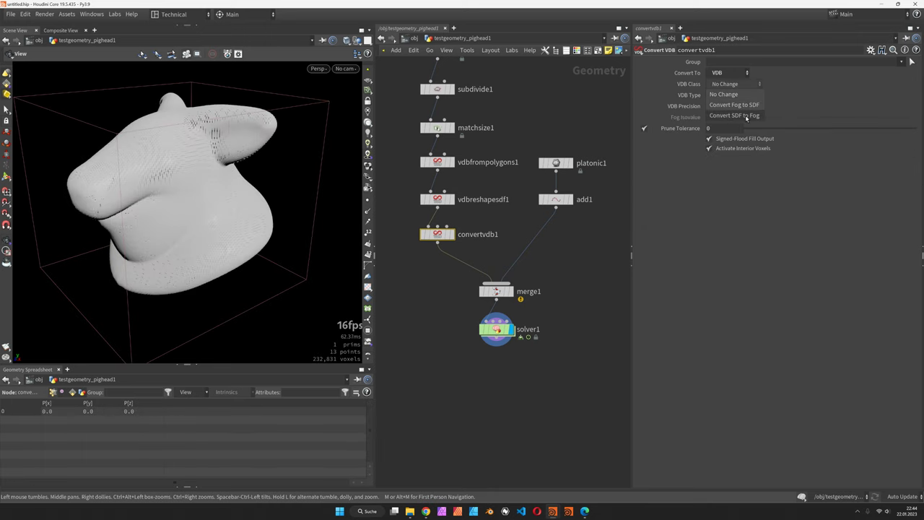
left_click(734, 116)
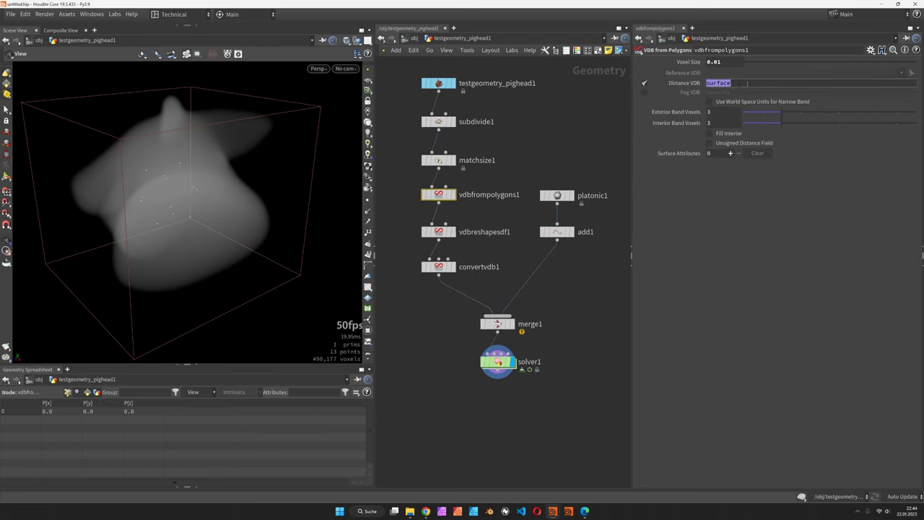
type("d")
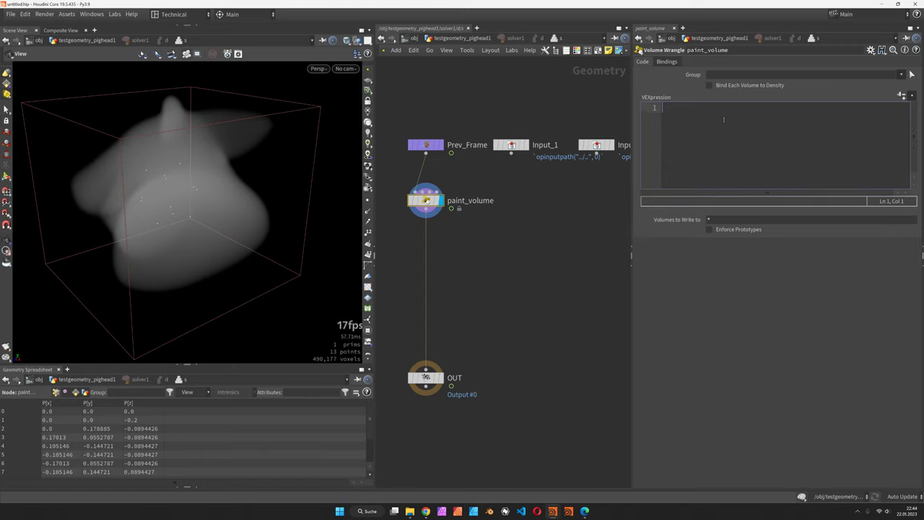
- Write the f@d density multiplier line and move it down a line
type("f")
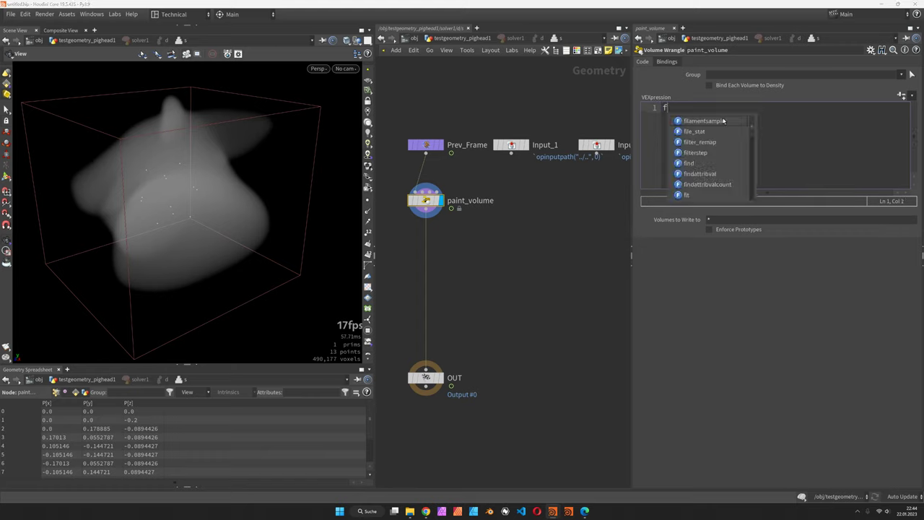
type("@d U")
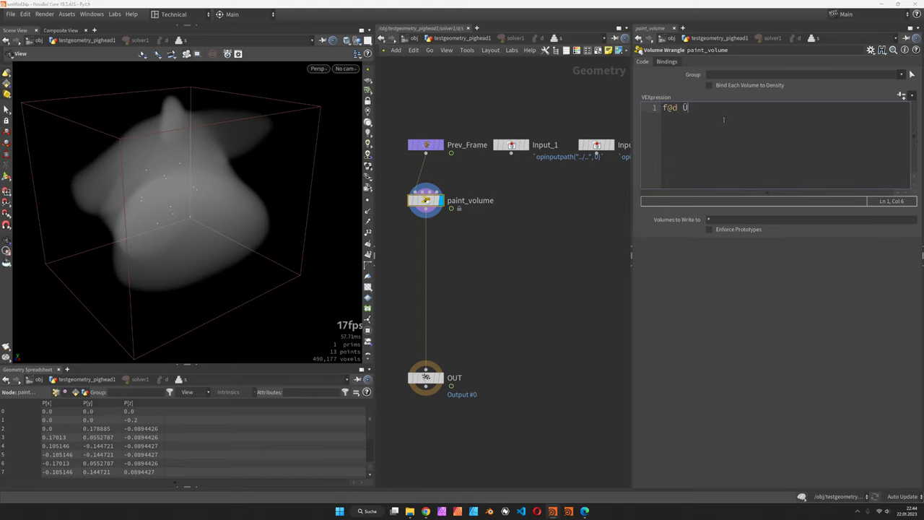
type("*")
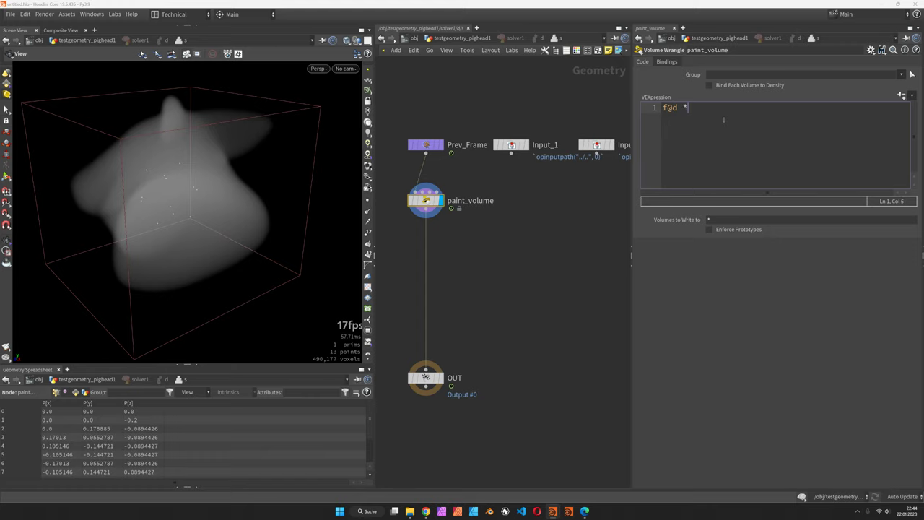
type("= 0.2;")
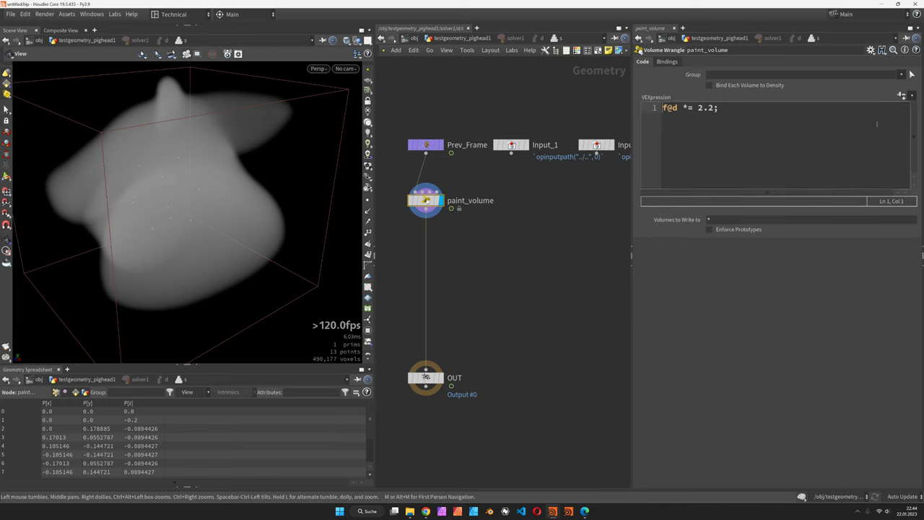
key("Return")
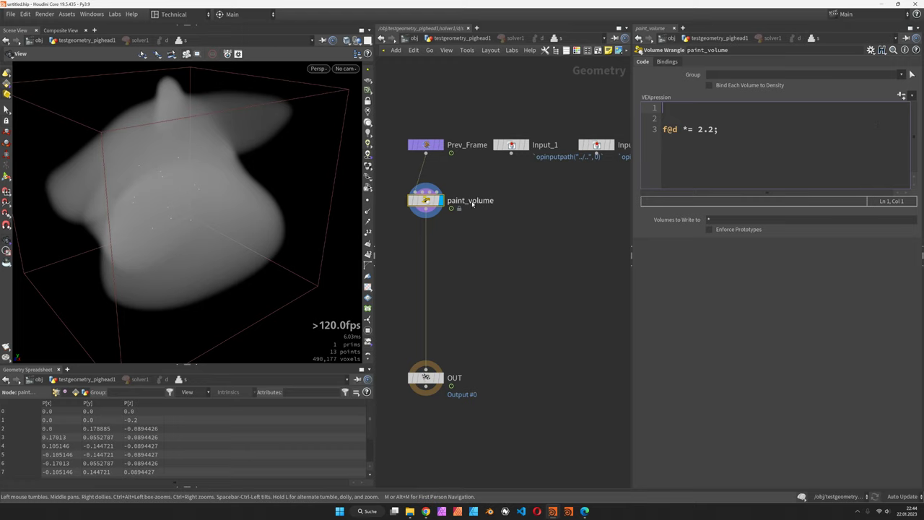
left_click_drag(181, 217, 256, 135)
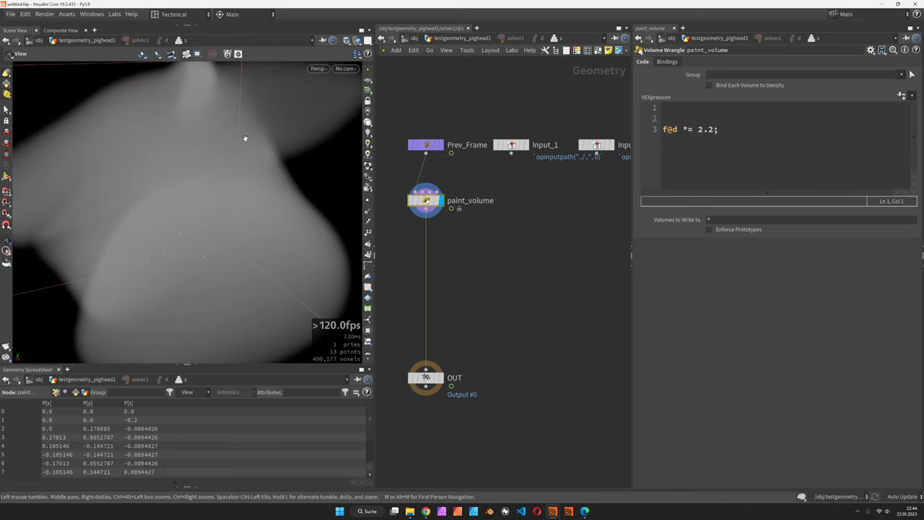
mouse_move(194, 157)
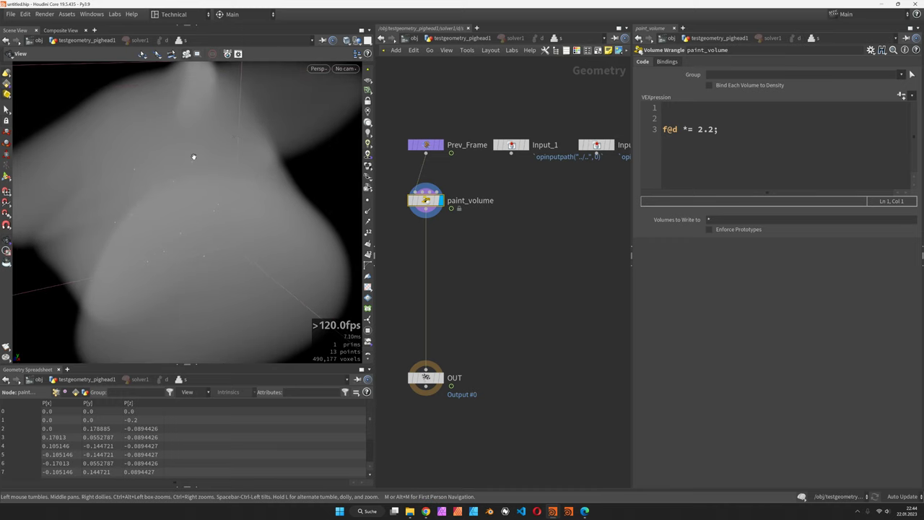
mouse_move(204, 156)
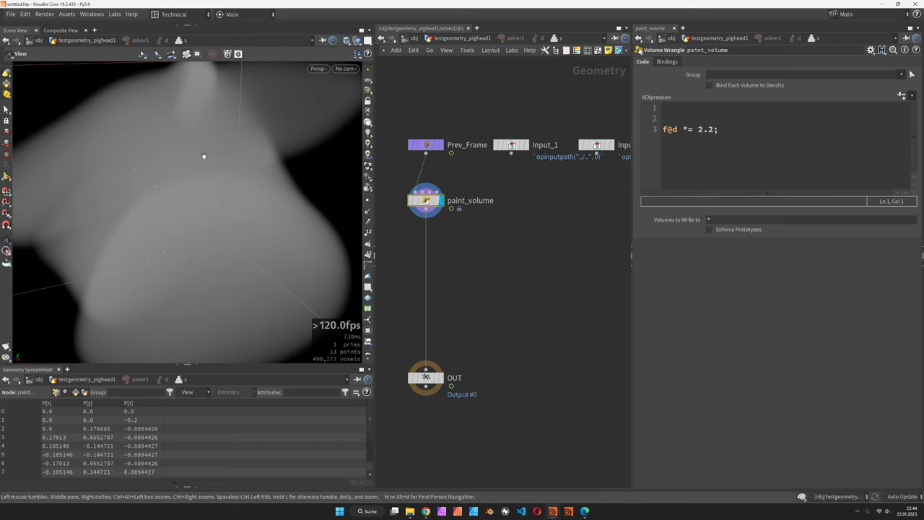
mouse_move(199, 164)
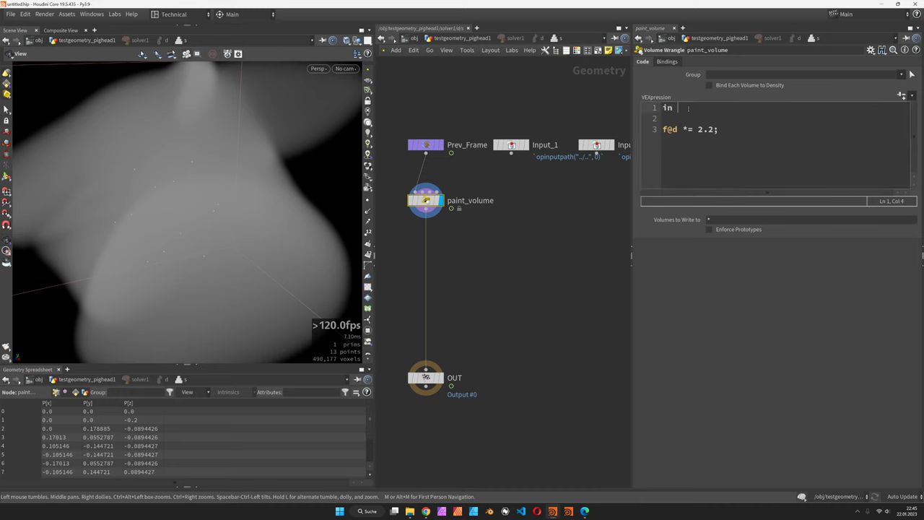
- Find each voxel's nearest point with int pt = nearpoint(0, v@P)
type("t")
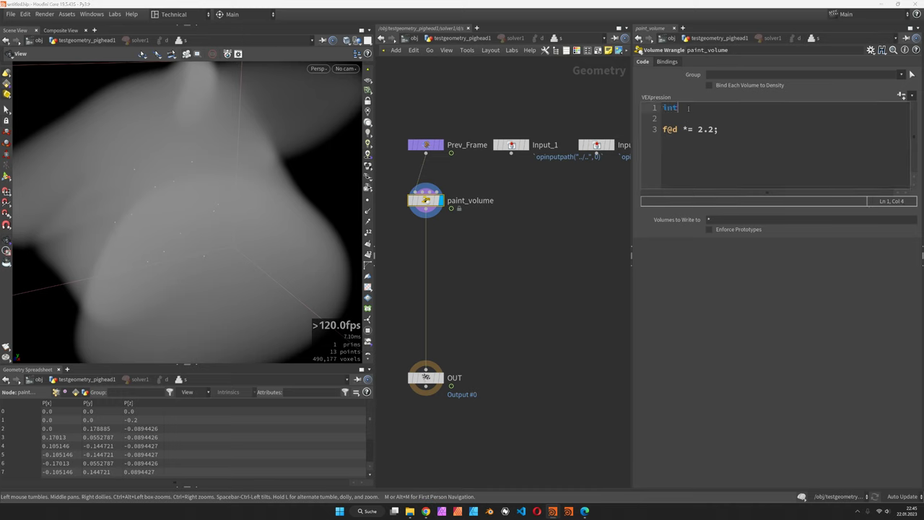
type("pt =")
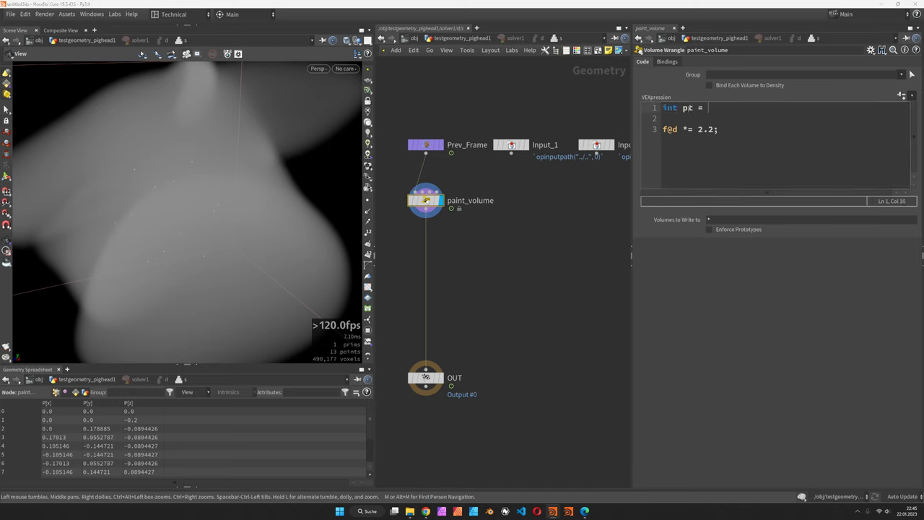
type("nearpoint(")
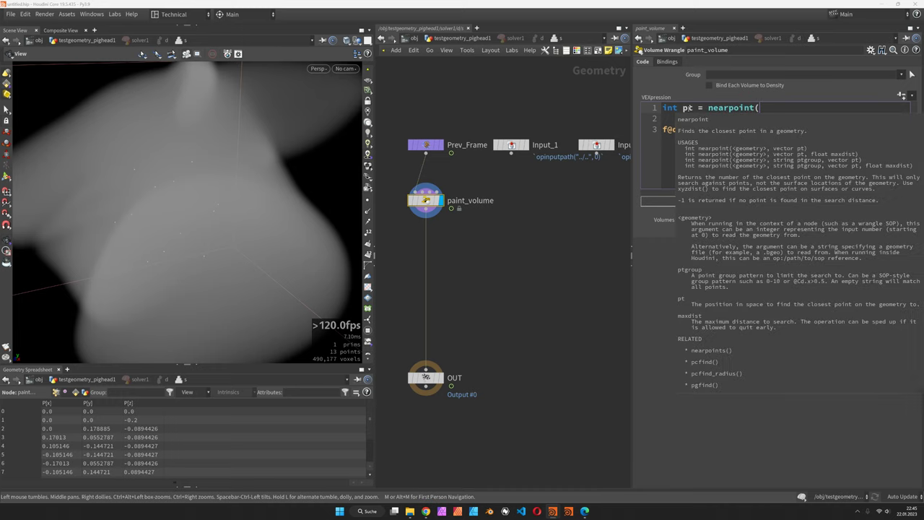
type("0, v@")
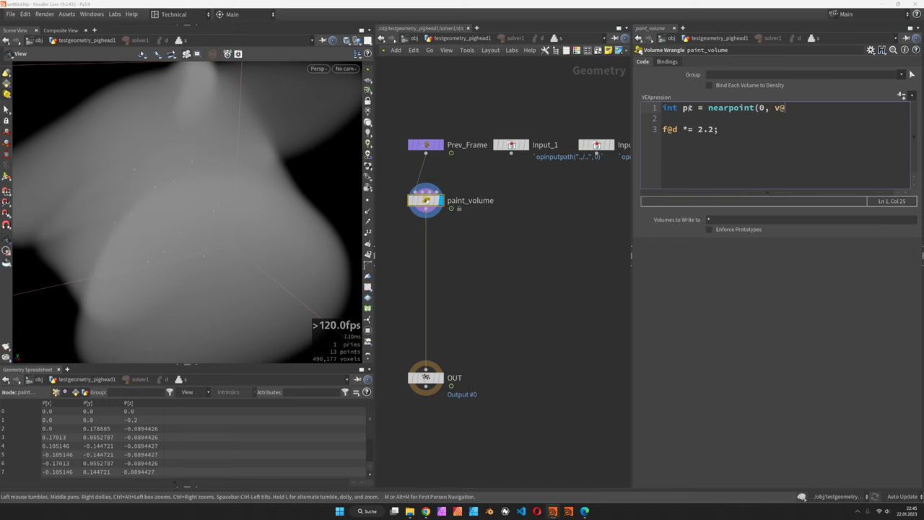
type("P);")
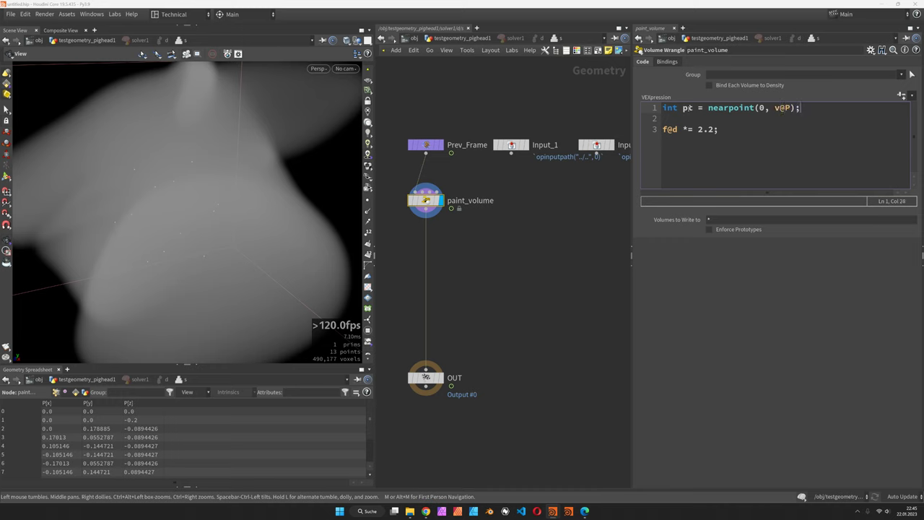
key("Return")
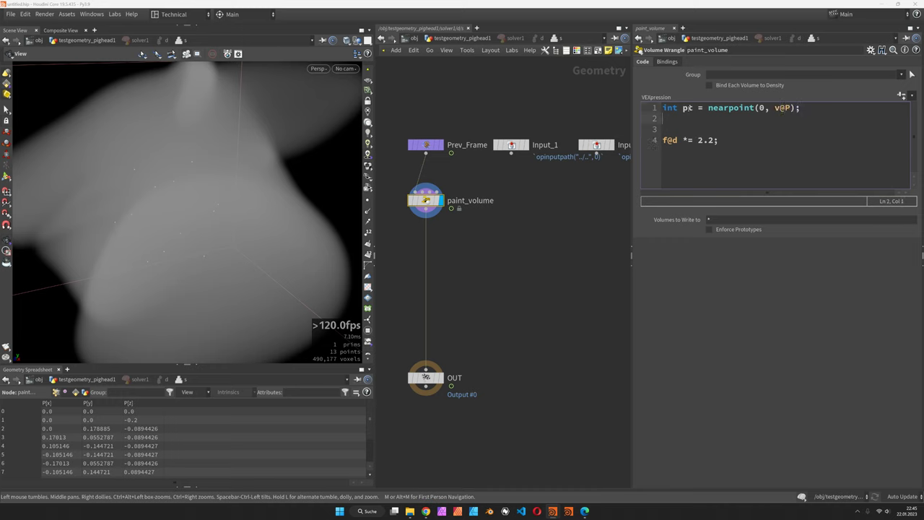
- Fetch that point's position with point(0, 'P', pt) and compute float dist
type("vector pos")
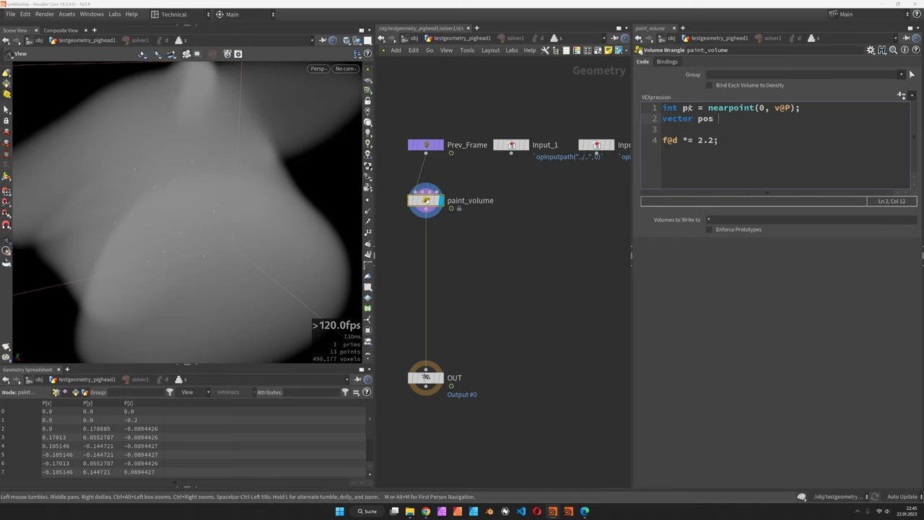
type("= point(")
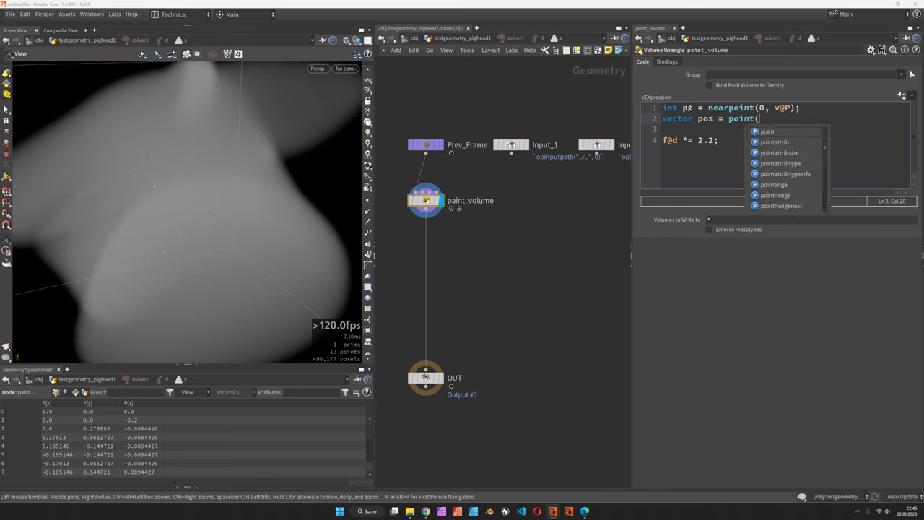
type("0, '")
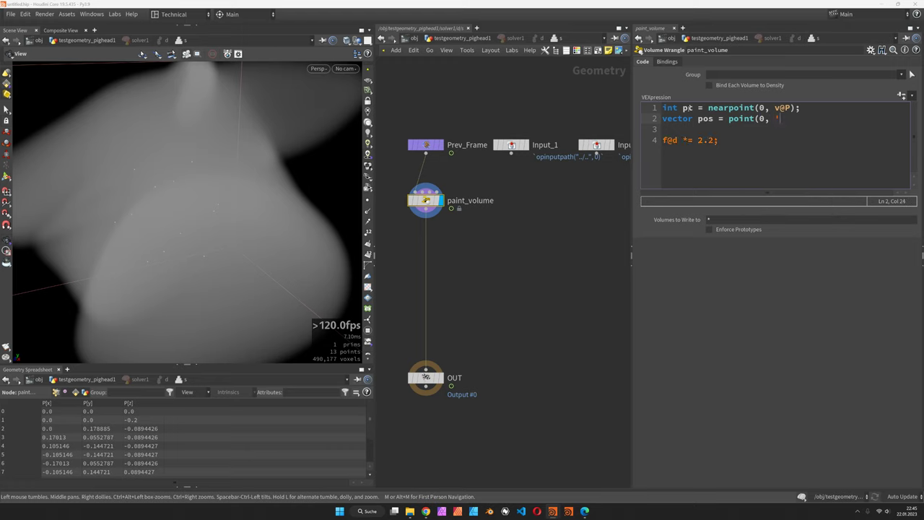
type("0")
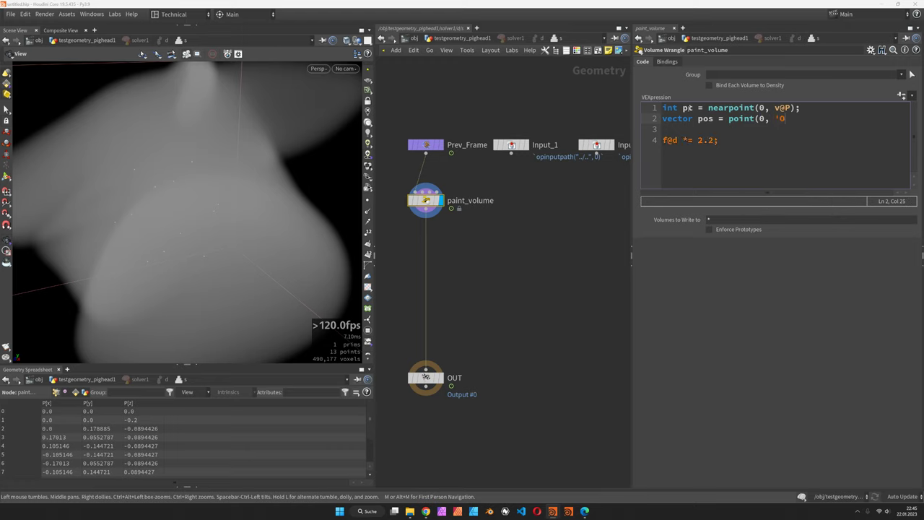
type("P")
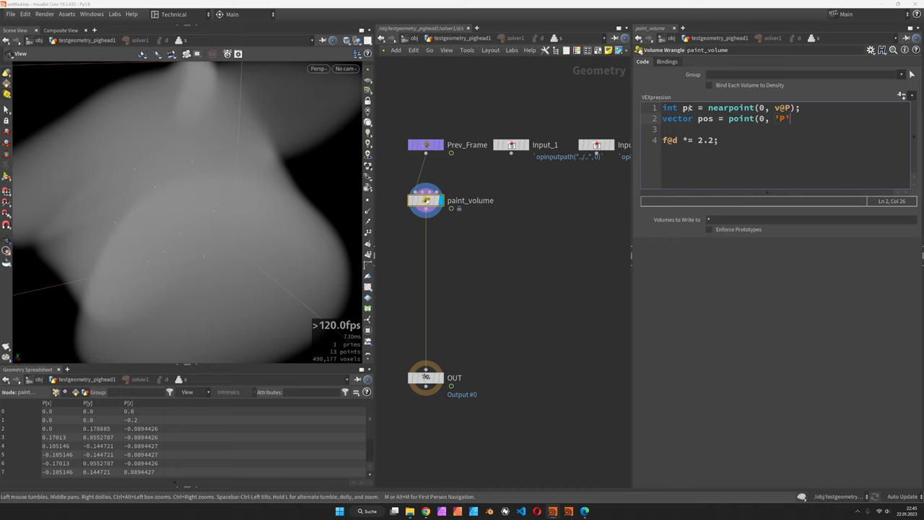
type(", pt);")
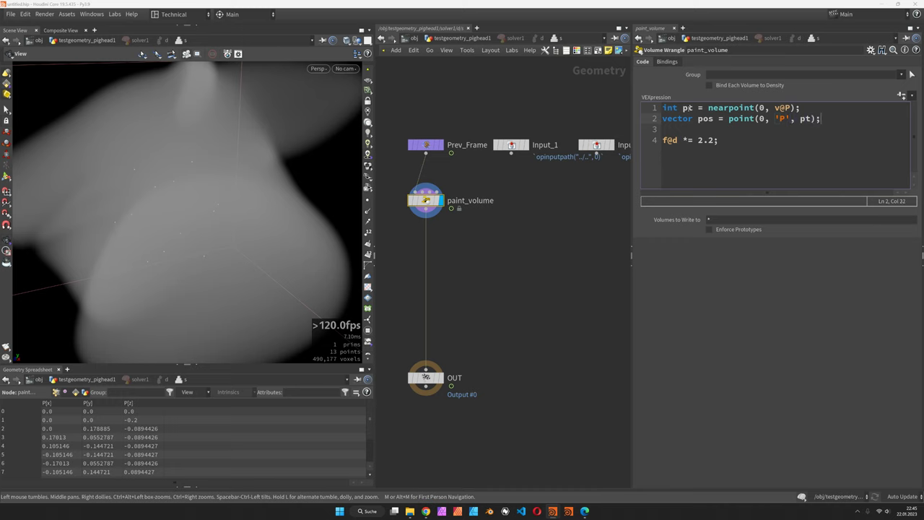
type("float d")
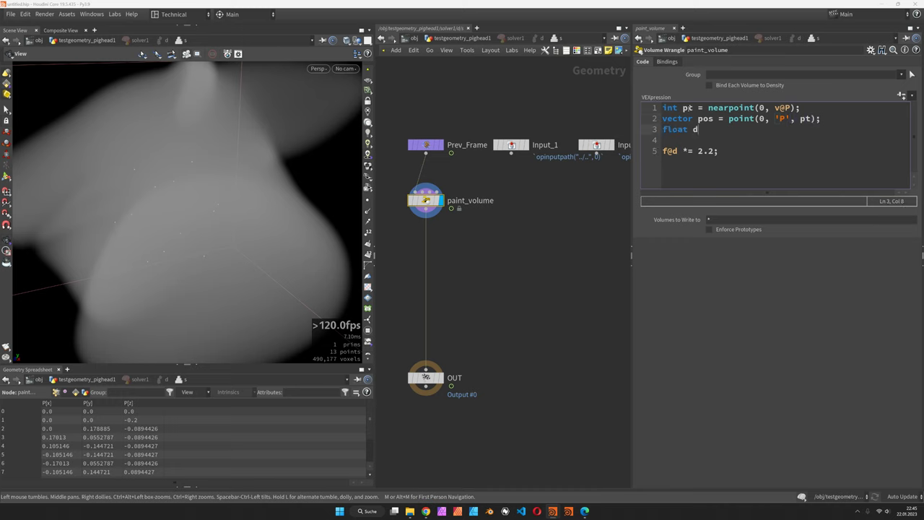
type("ist = distance(pos,")
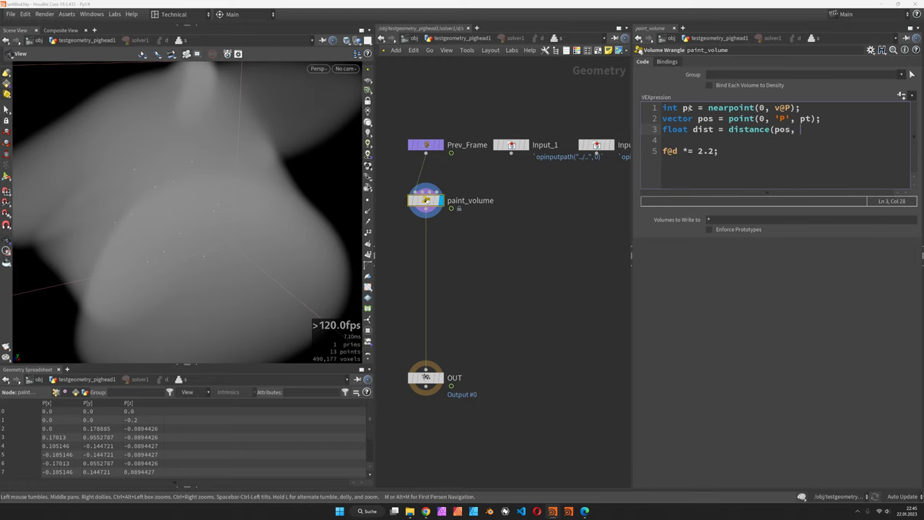
type("v@P);")
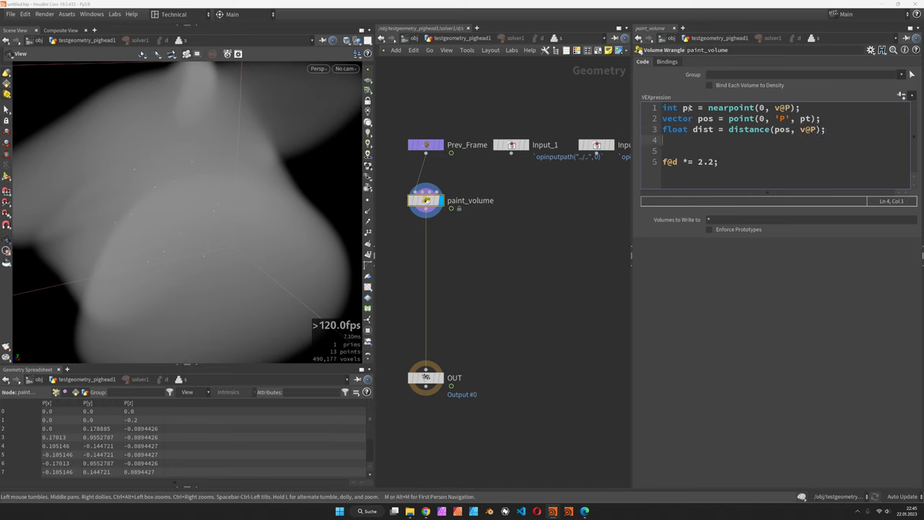
- Define mask = smooth(0.0, 0.2, dist) and use it in place of 2.2
type("float mas")
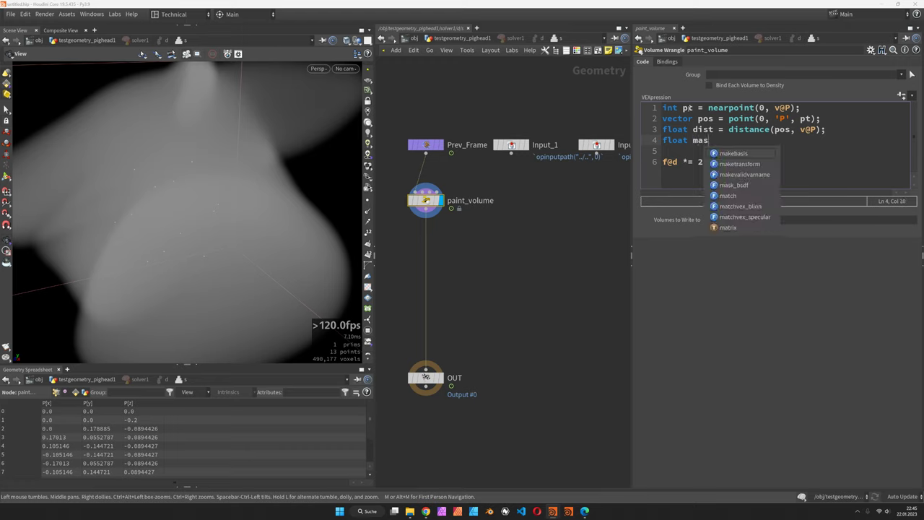
type("sm")
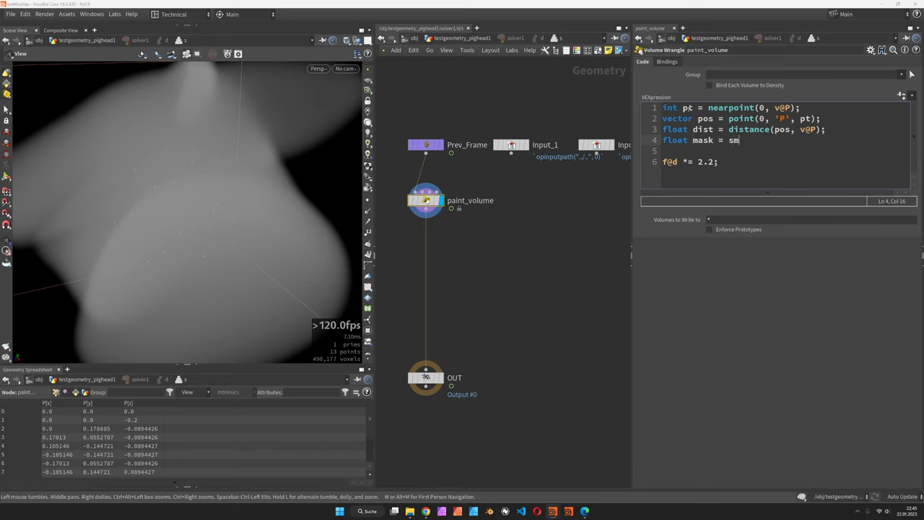
type("ooth(")
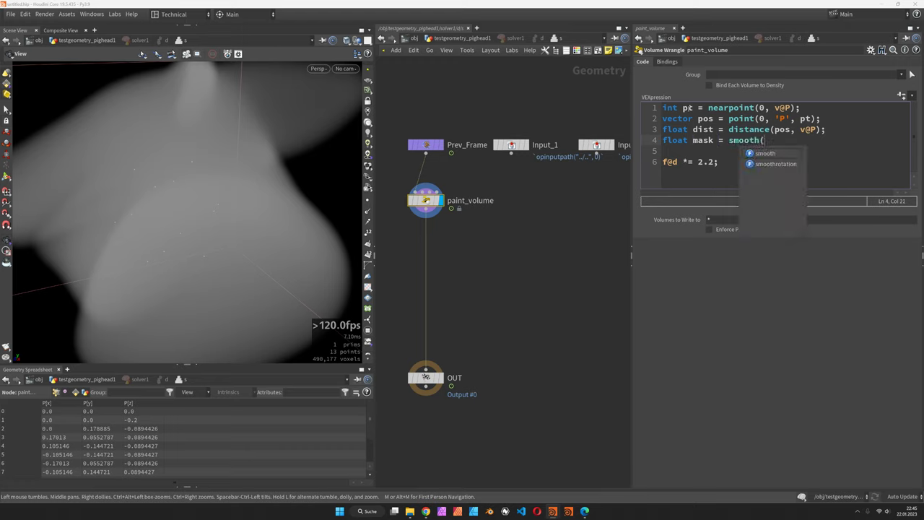
type("0.0,")
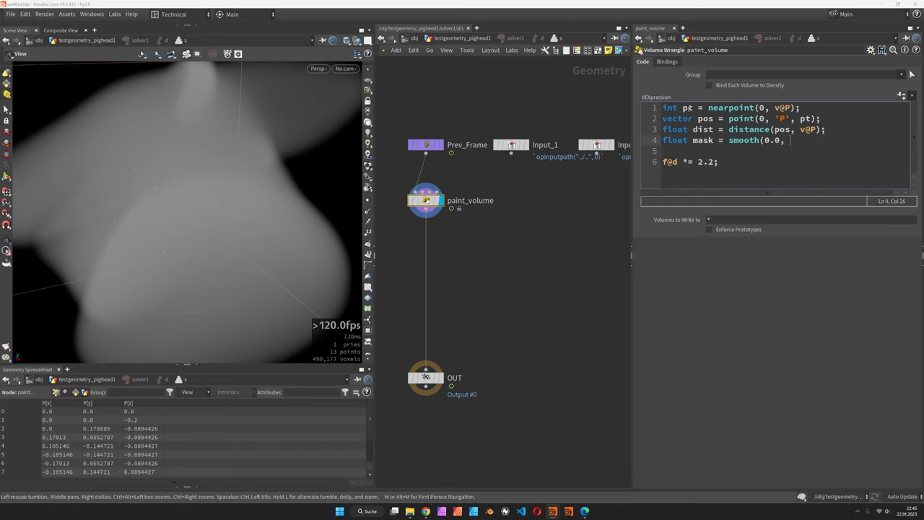
type("0.2")
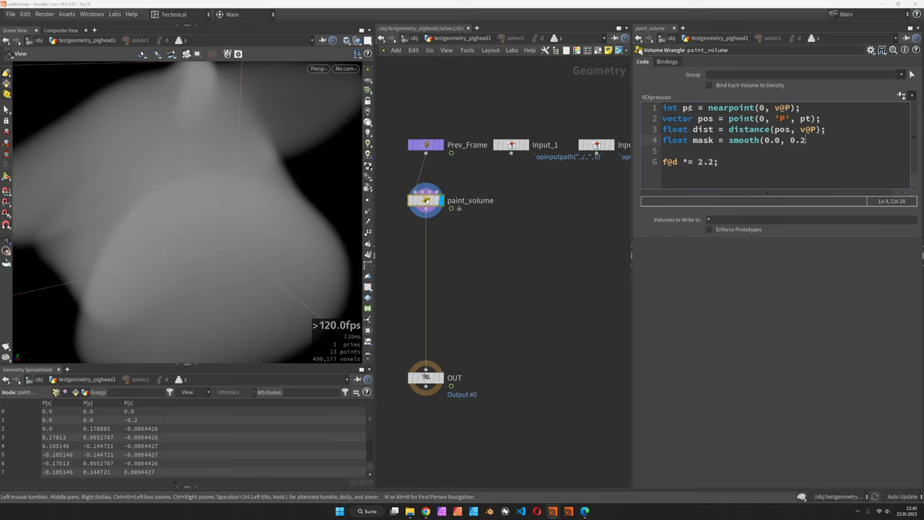
type(",")
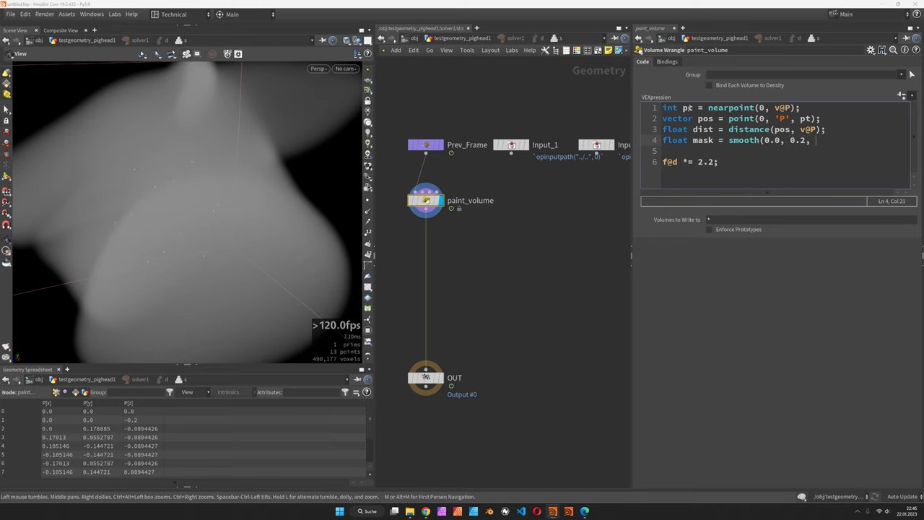
type("dist);")
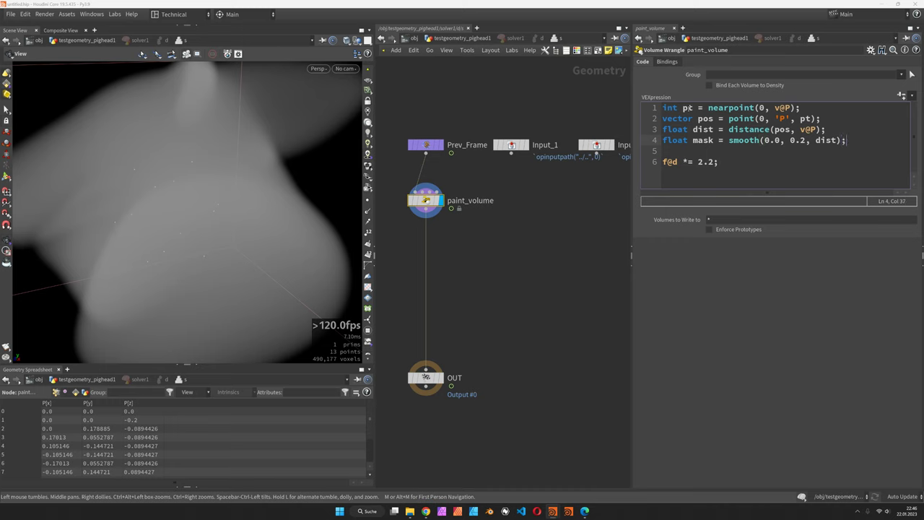
double_click(709, 162)
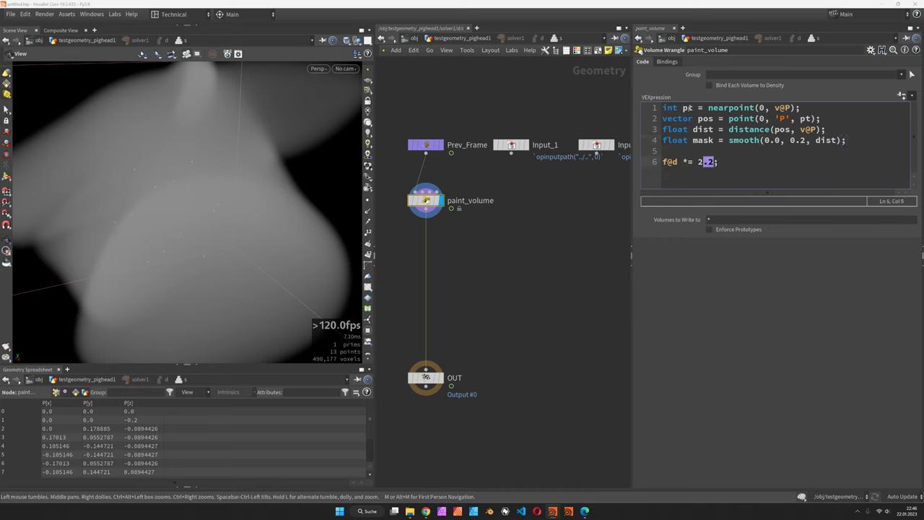
type("mask")
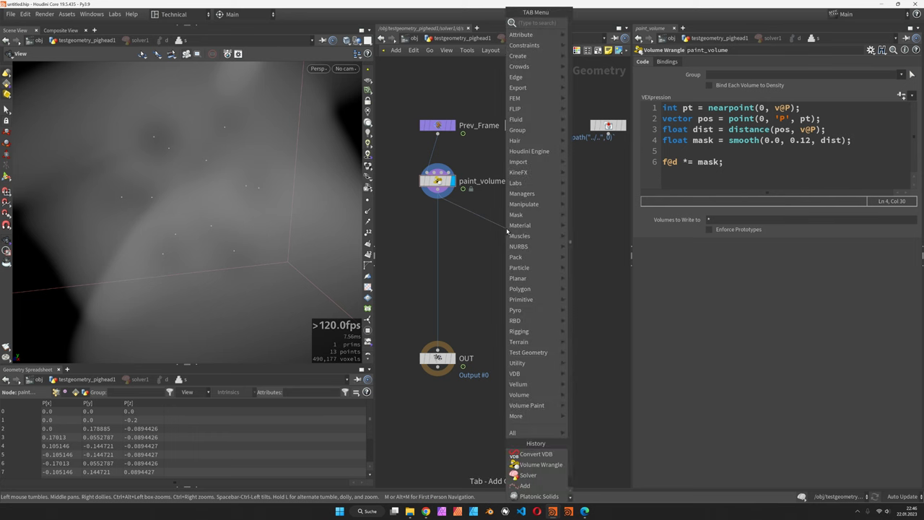
- Tighten the mask falloff to 0.12 and smooth the volume once over a 0.05 world radius
type("smooth")
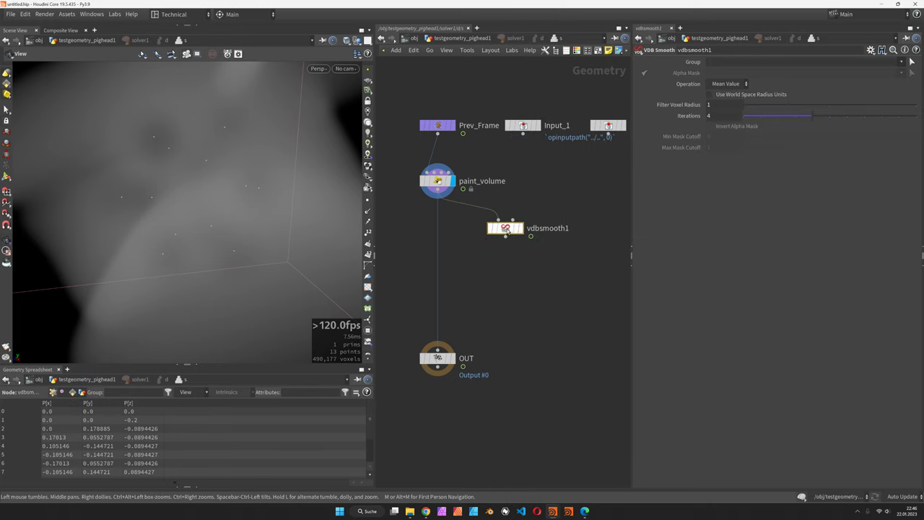
left_click(522, 228)
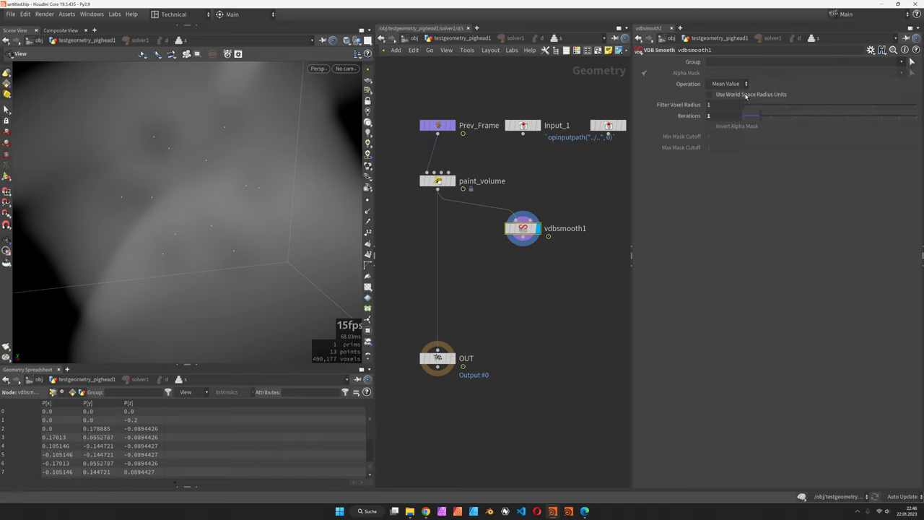
left_click(708, 94)
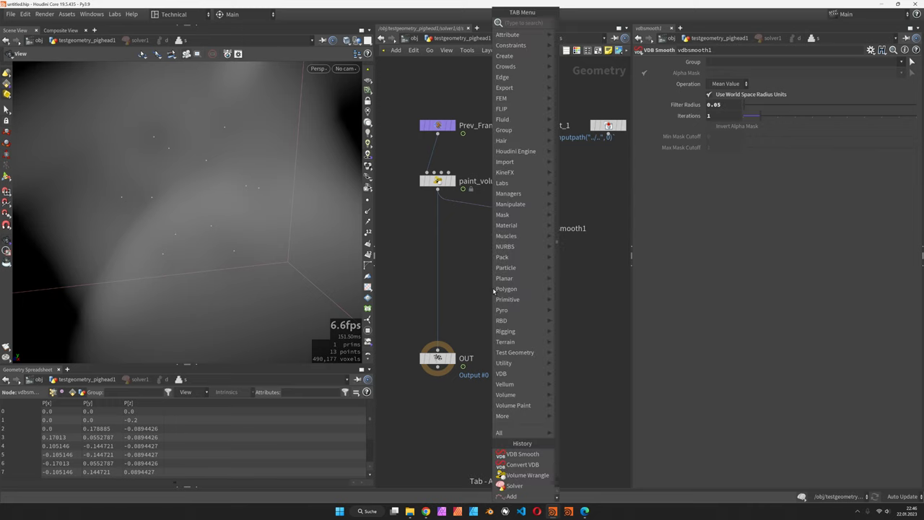
- In attribwrangle1, write v@P += normalized(grad) * 0.03;
left_click(527, 475)
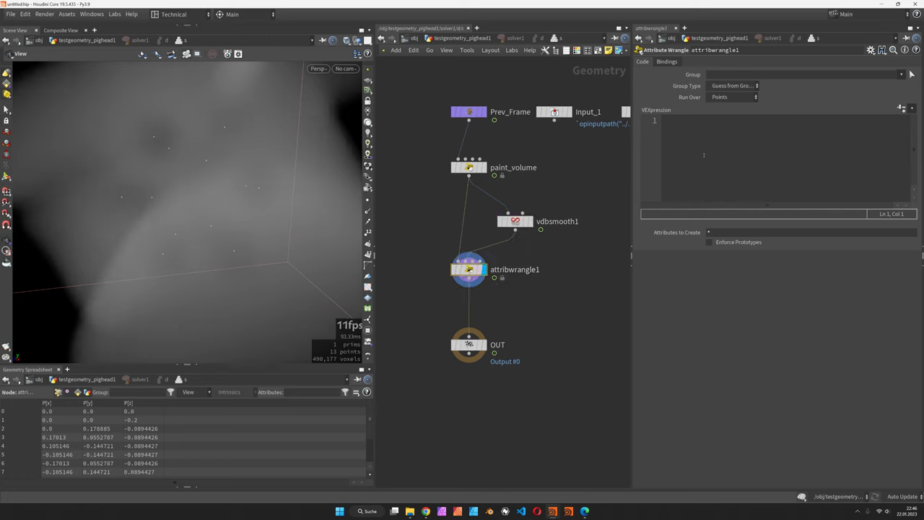
type("v")
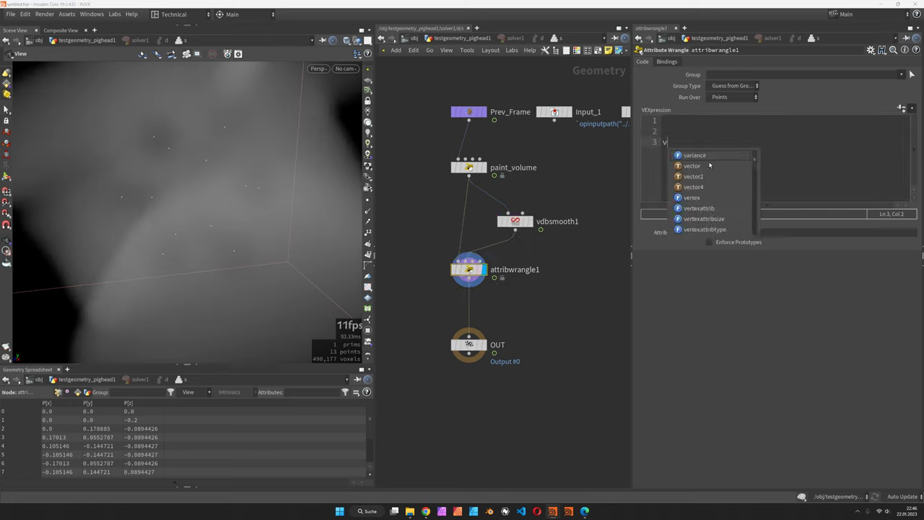
type("@P +=")
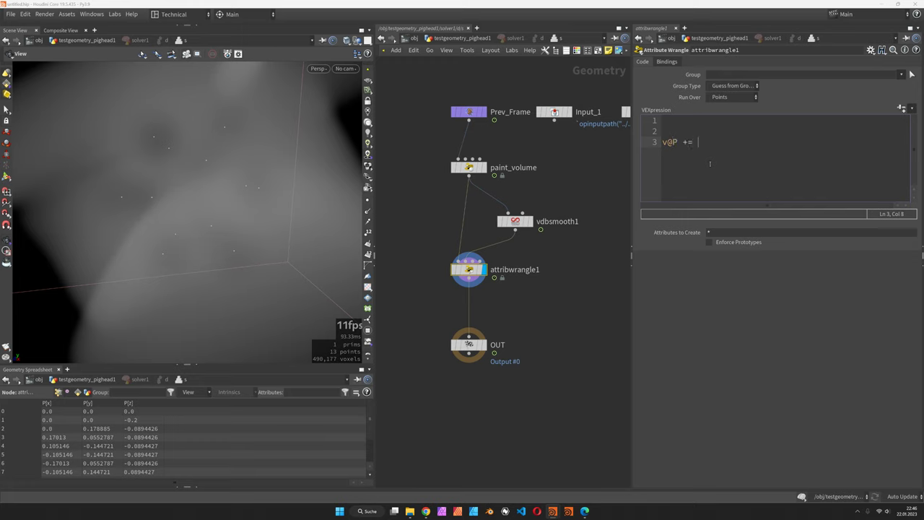
type("grad)")
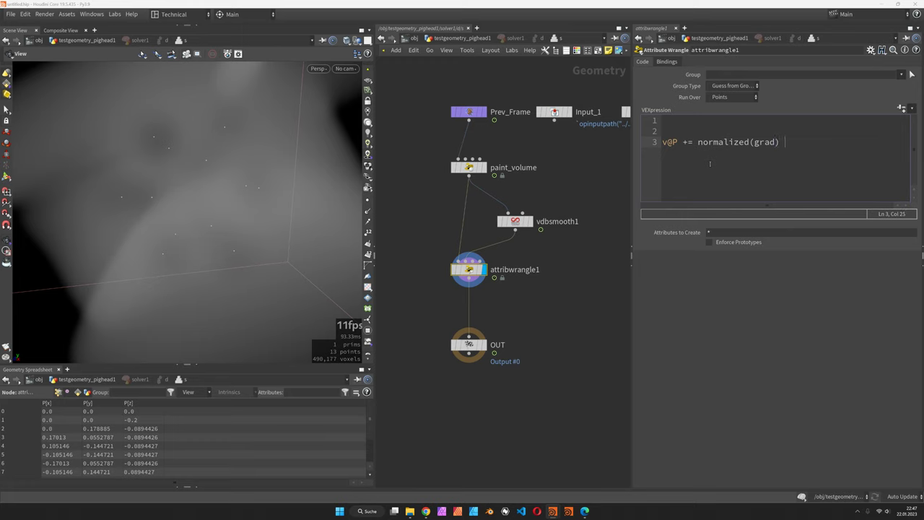
type("* 0.0")
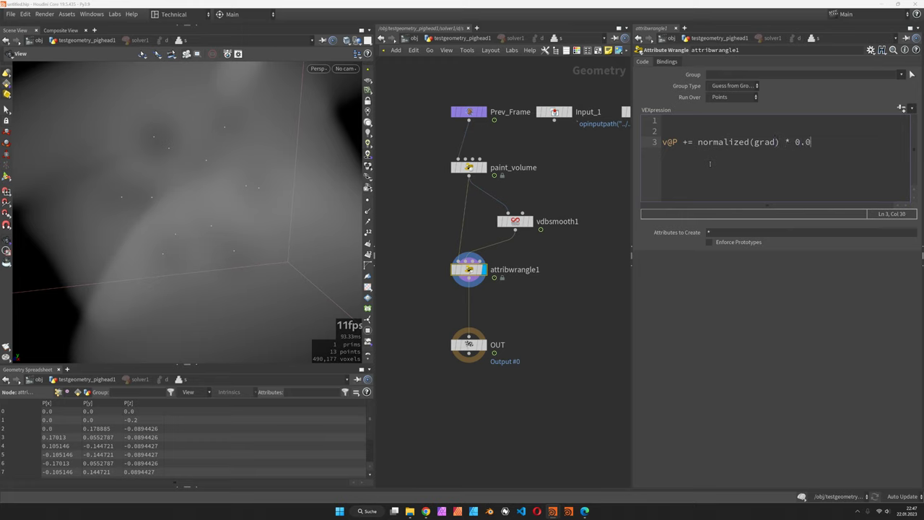
type("3")
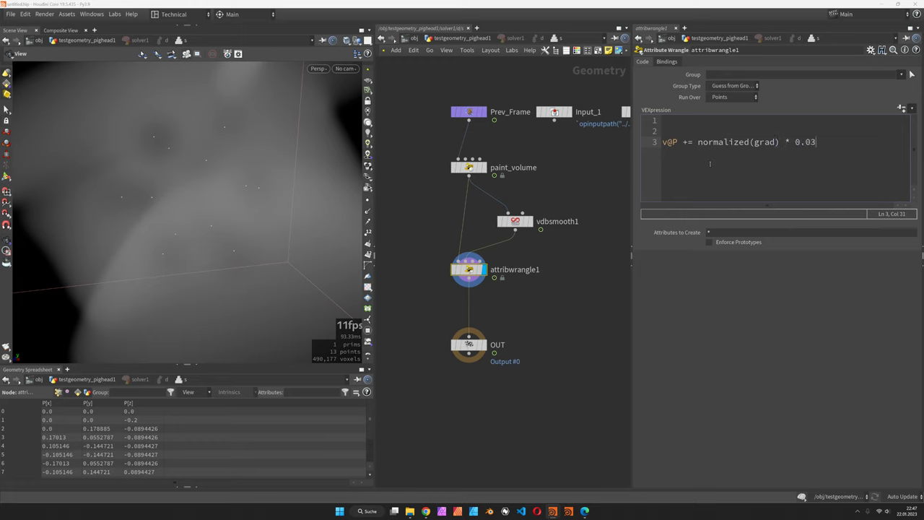
type(";")
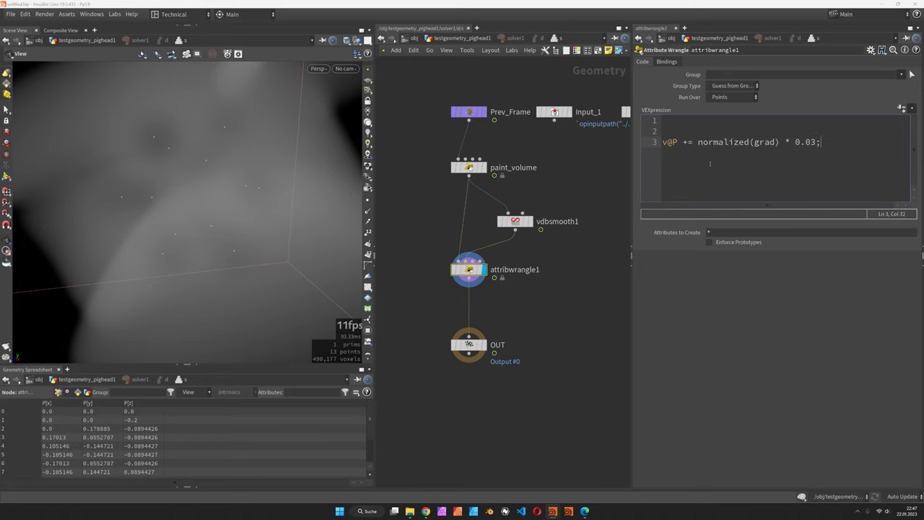
- Add the line vector grad = volumegradient(1, 'd', v@P); to the wrangle code
type("vector grad")
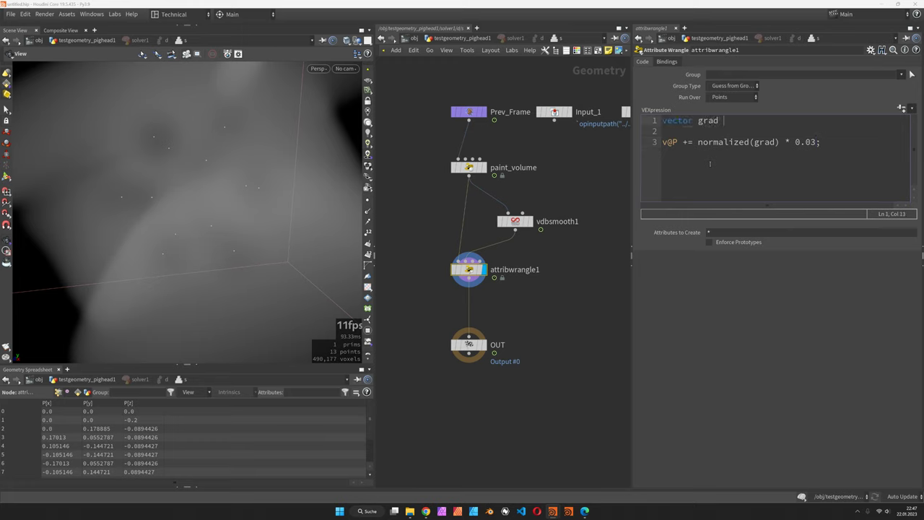
mouse_move(187, 127)
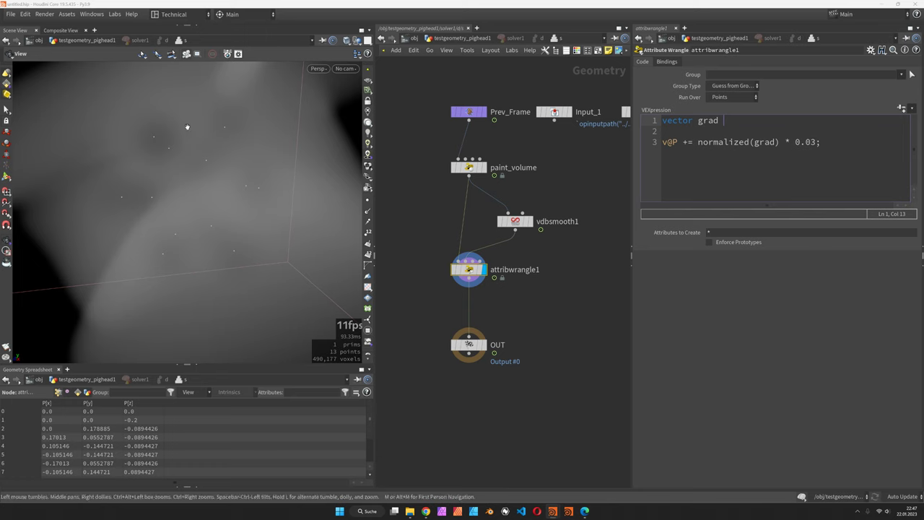
type("=")
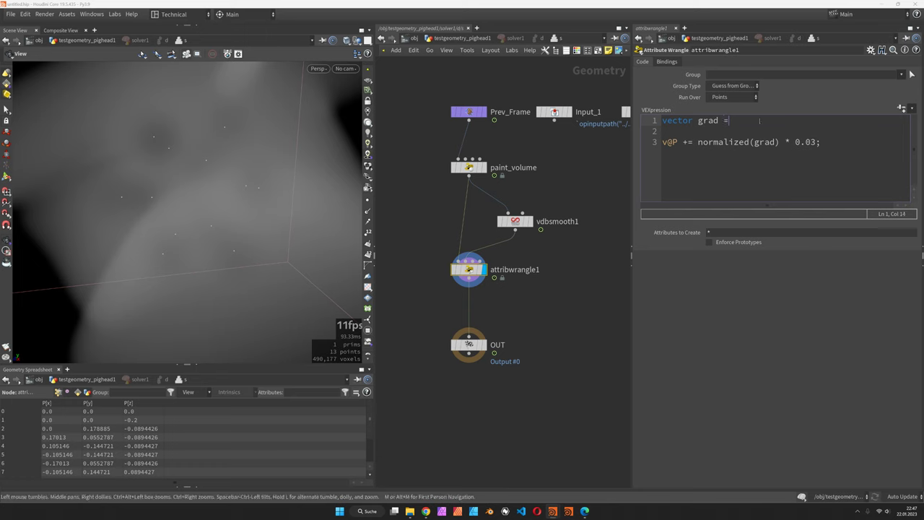
type("n")
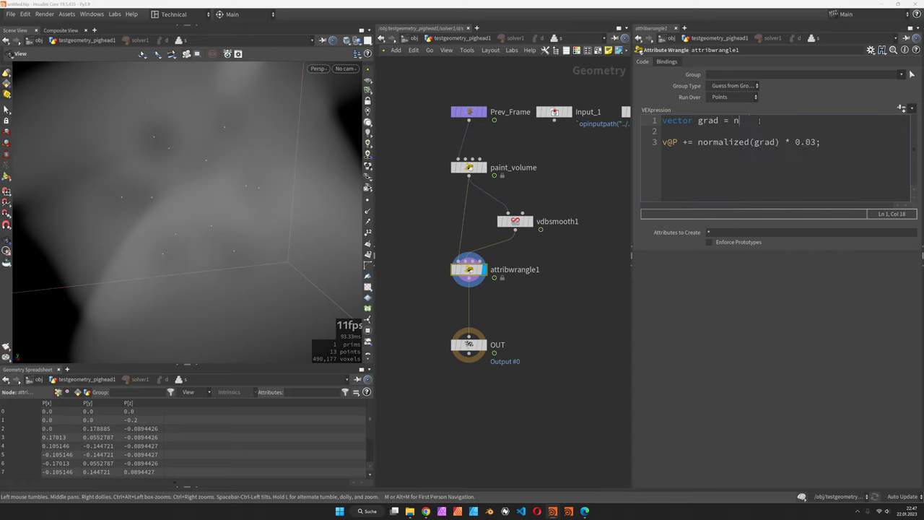
type("volumegradient(1")
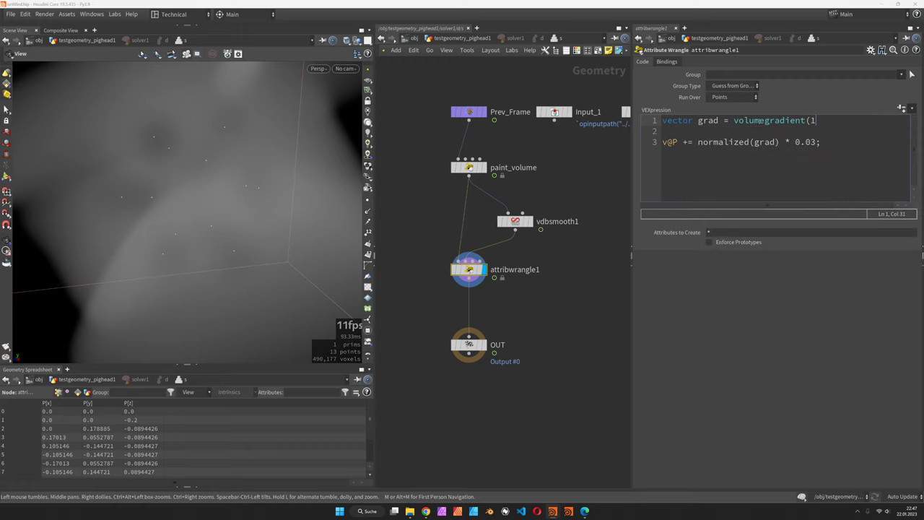
type(", 'd")
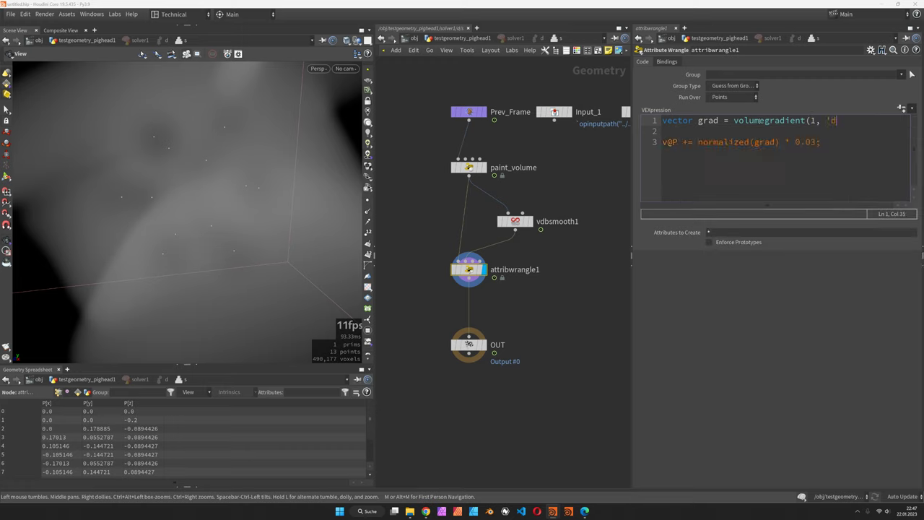
type(", v@")
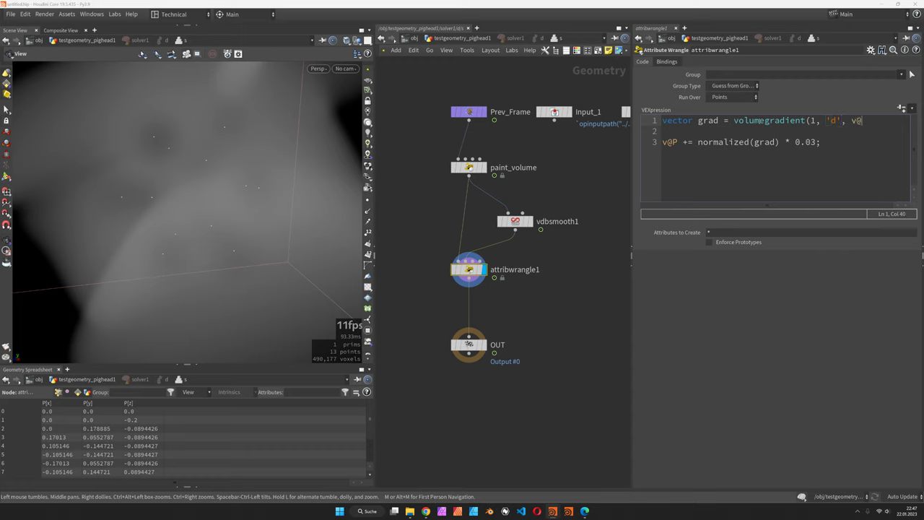
type("P);")
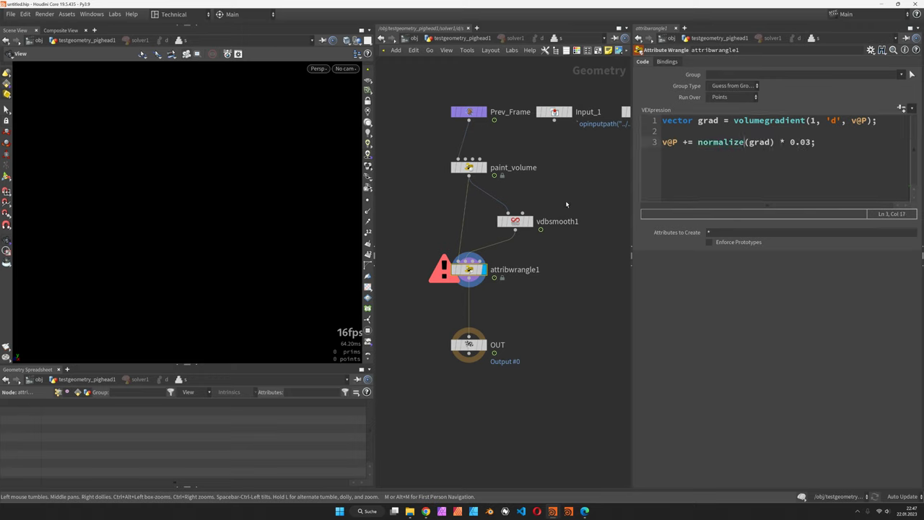
- Set the wrangle's Group Type to Points with group !0 and rename it move_points
left_click(469, 344)
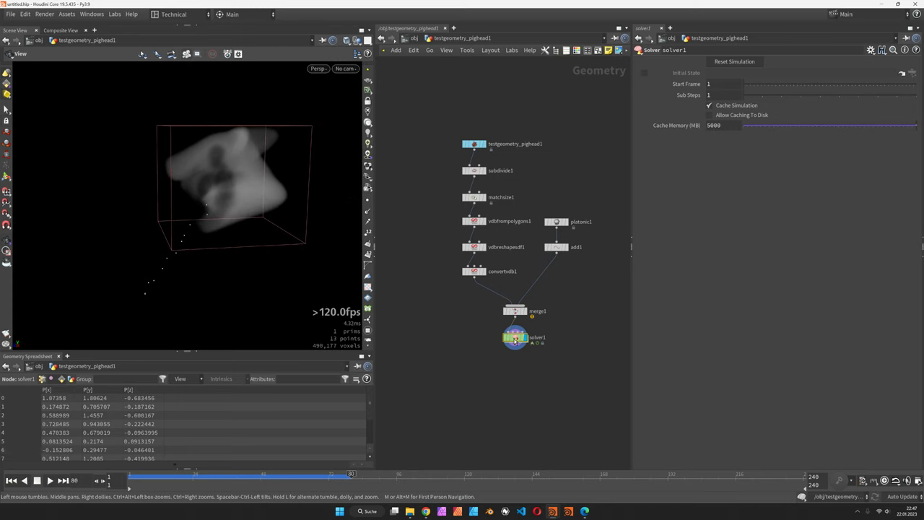
double_click(514, 337)
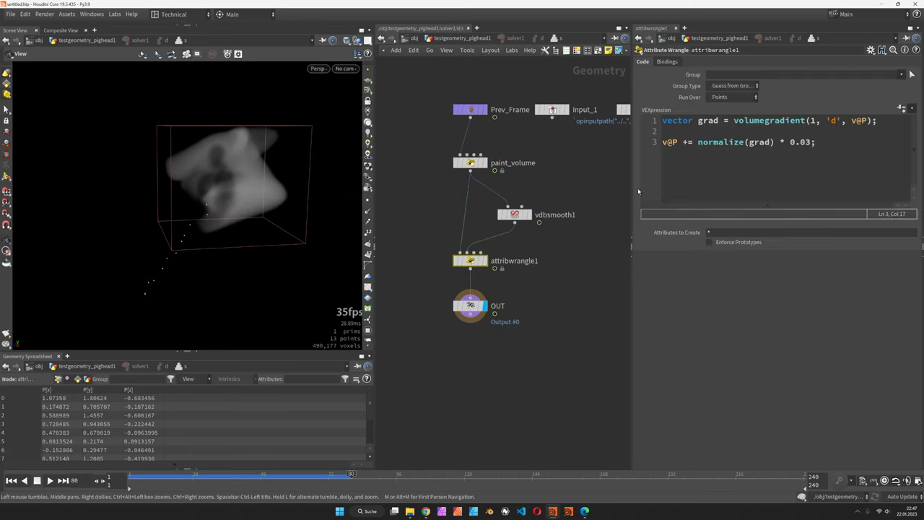
left_click(755, 85)
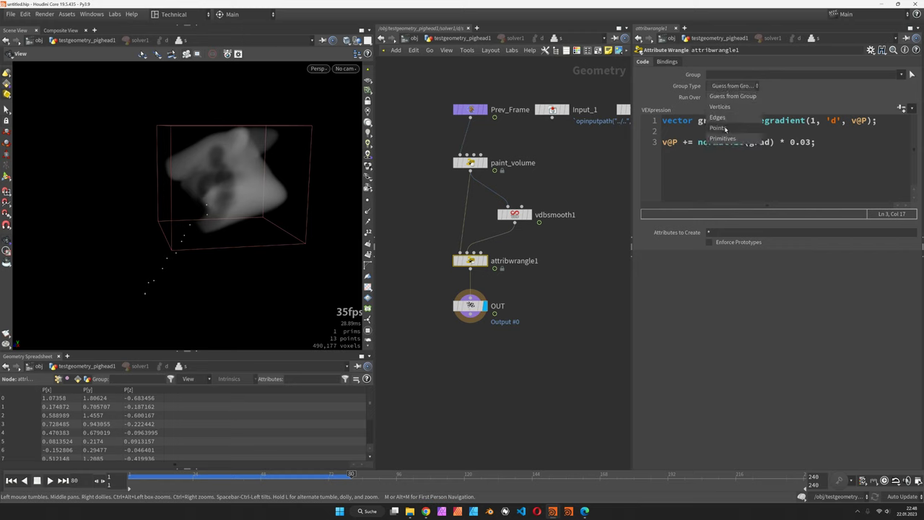
left_click(717, 128)
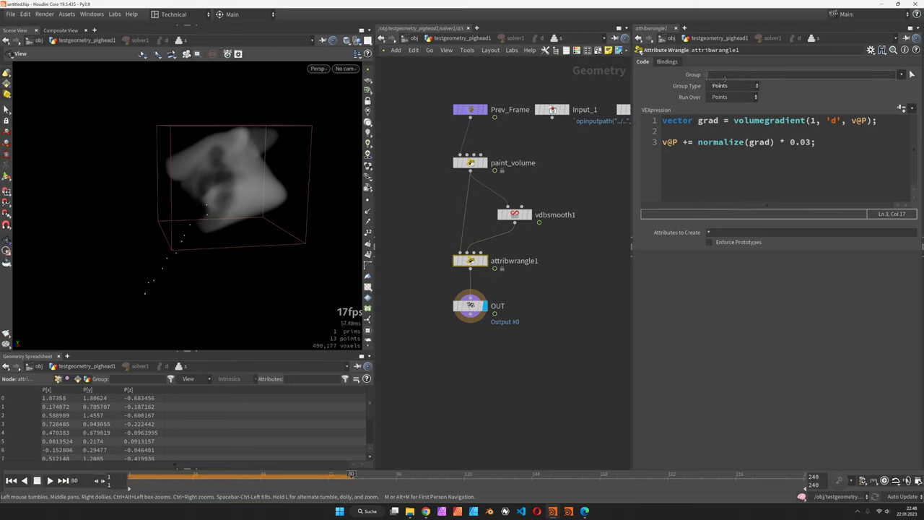
type("10")
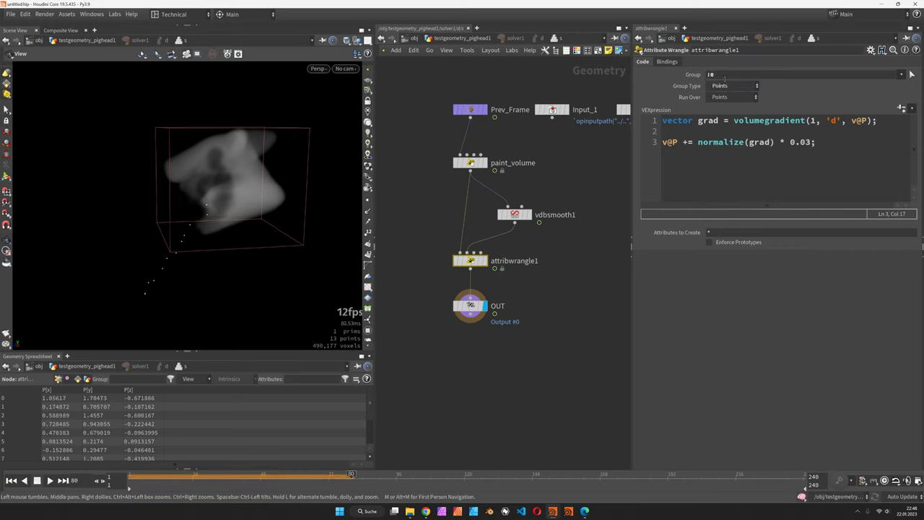
double_click(513, 260)
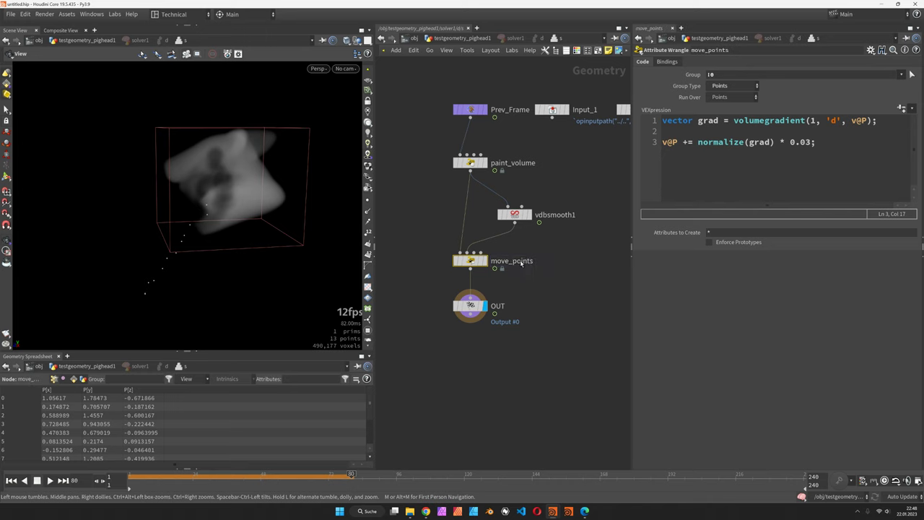
- Leave the solver, play the simulation, and set vdbfrompolygons1 Voxel Size to 0.02
key("u")
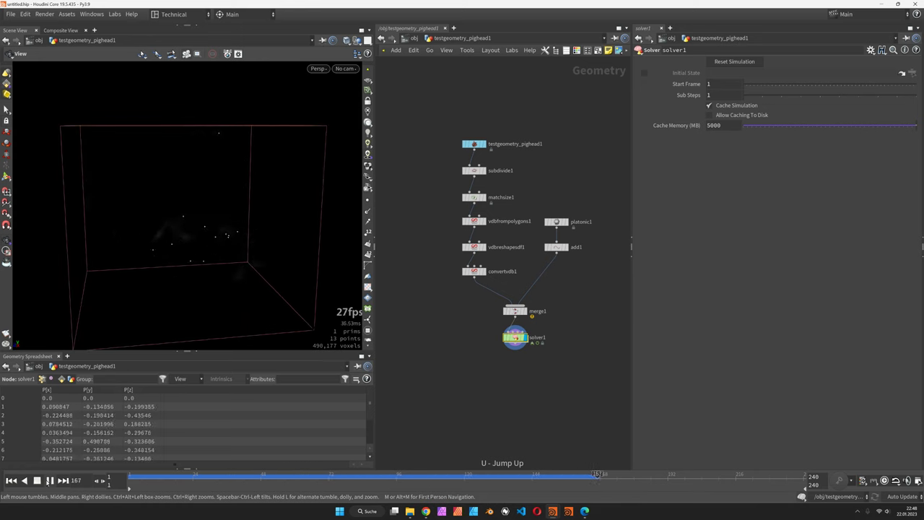
left_click(474, 197)
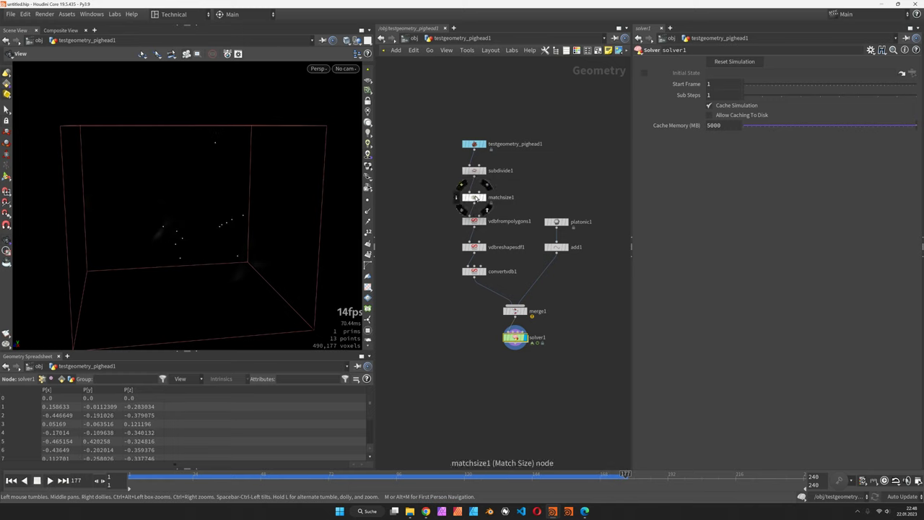
left_click(500, 197)
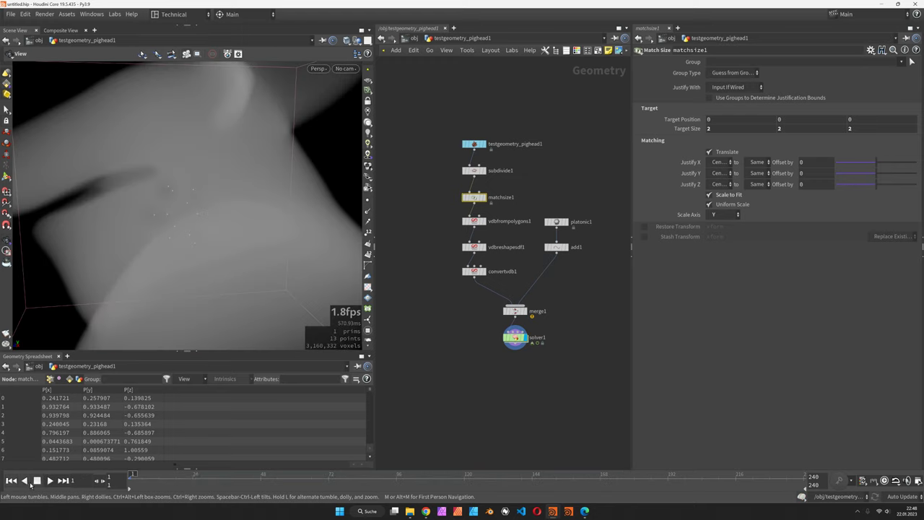
left_click(37, 480)
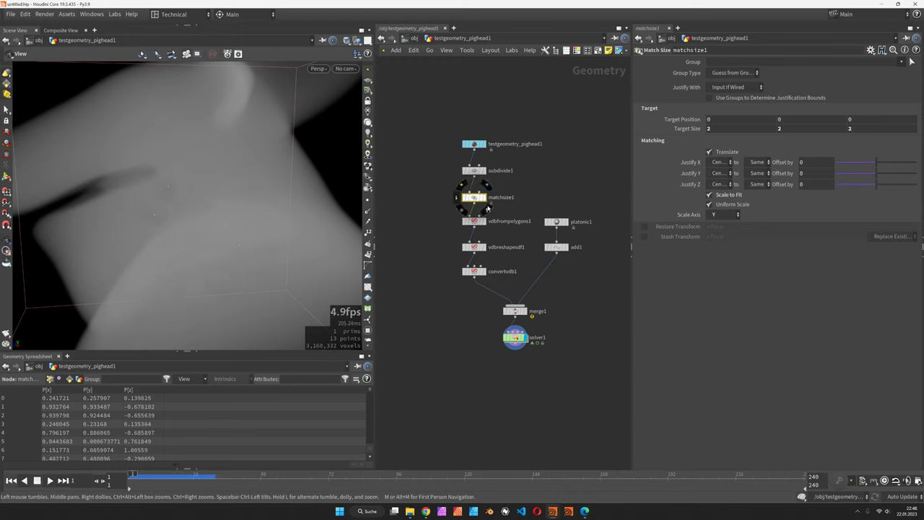
left_click(474, 221)
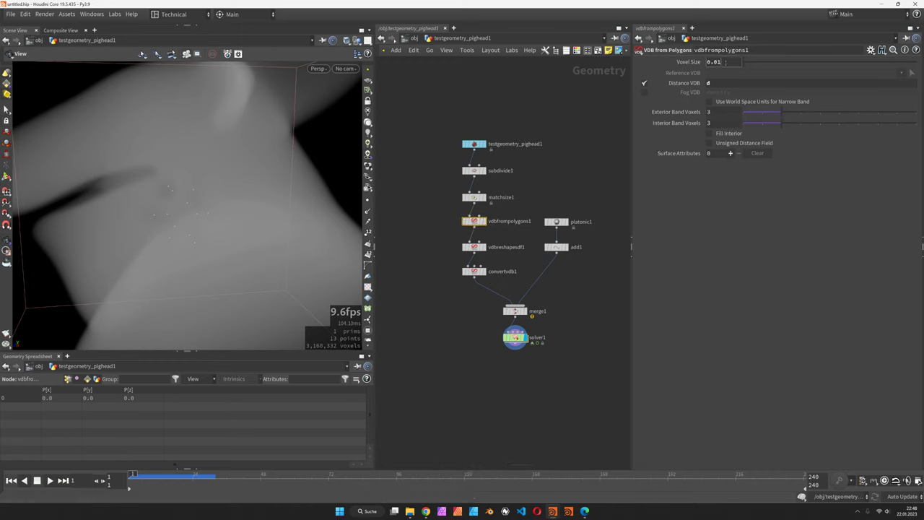
type("0.02")
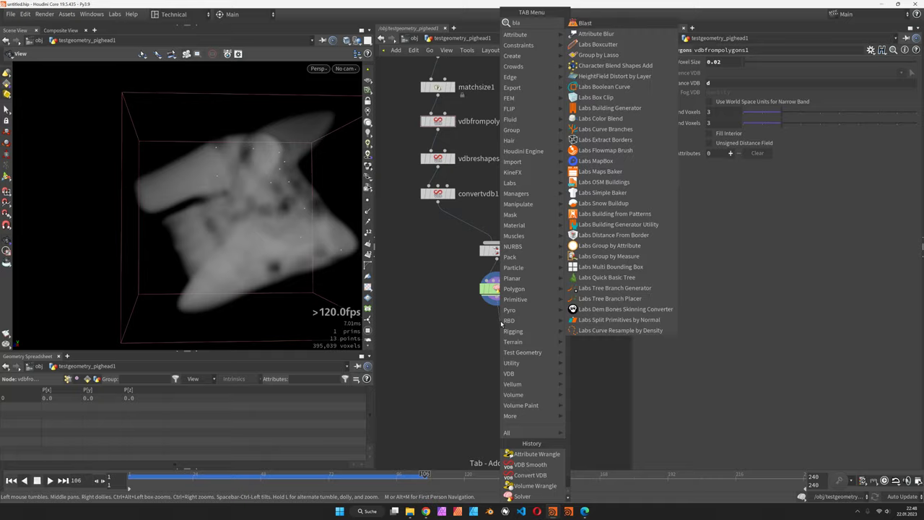
- Add a Blast deleting point 0 under solver1, then a Trail connecting points as polygons
left_click(585, 22)
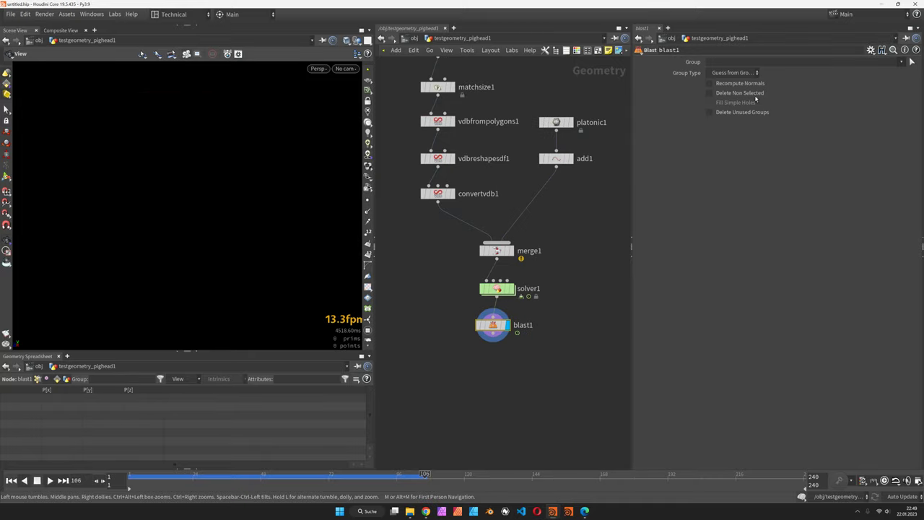
left_click(733, 73)
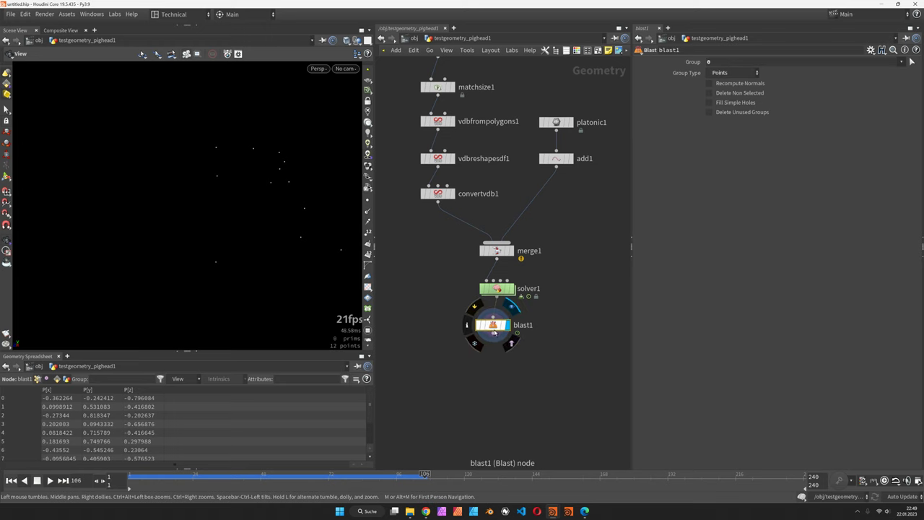
key("tab")
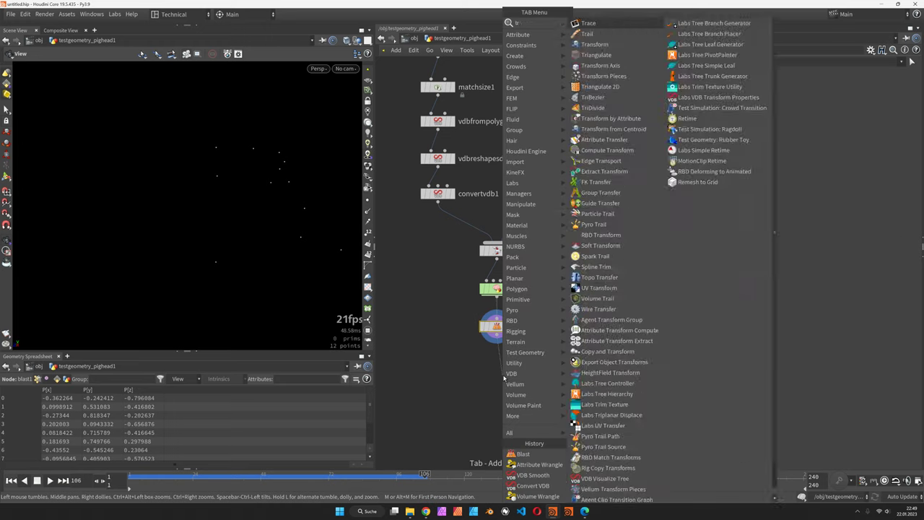
left_click(586, 34)
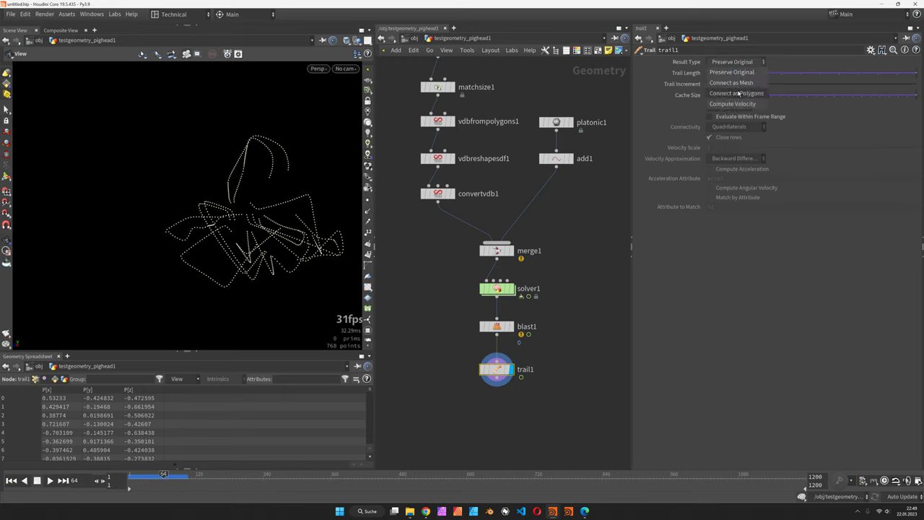
left_click(736, 93)
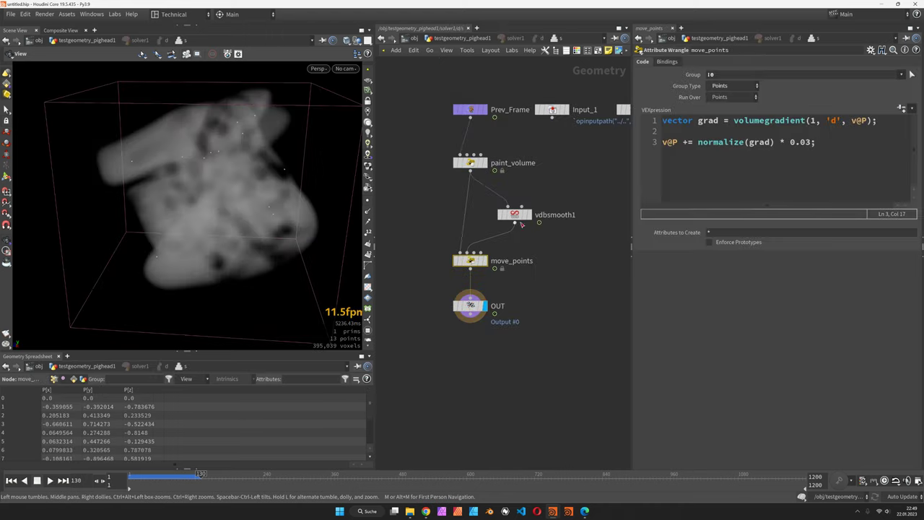
- Raise paint_volume's smooth() max from 0.12 to 0.2 and return to the object network
left_click(514, 215)
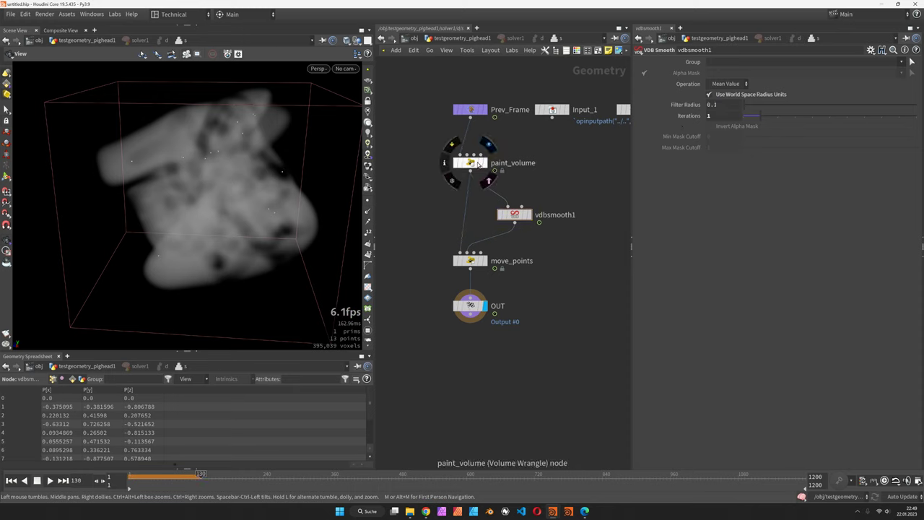
left_click(469, 162)
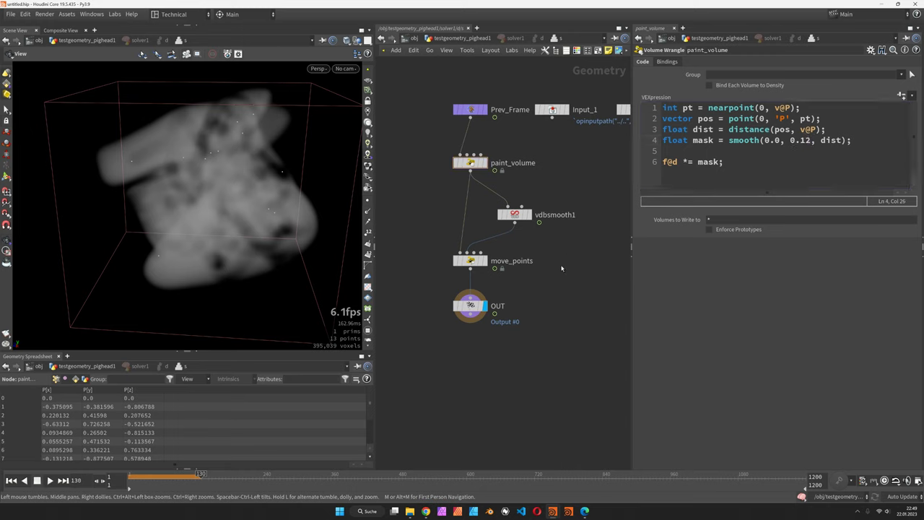
left_click(470, 261)
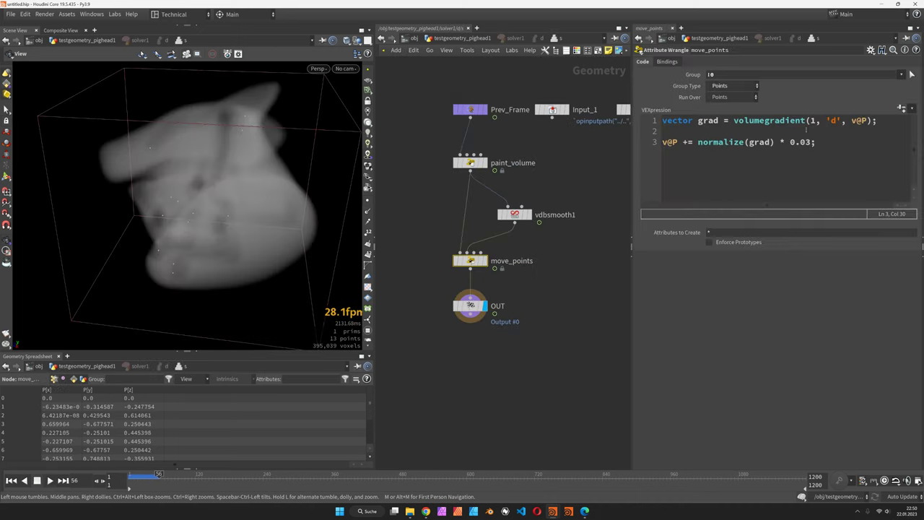
left_click(515, 214)
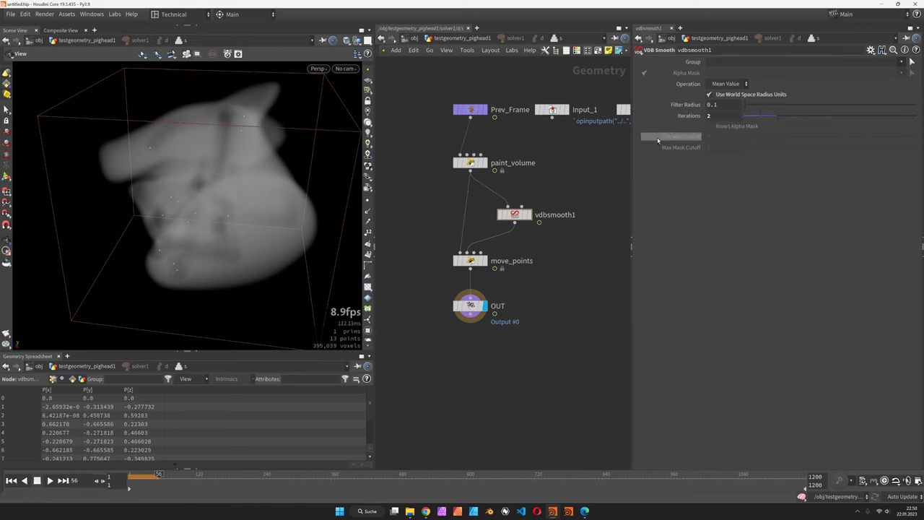
left_click(470, 163)
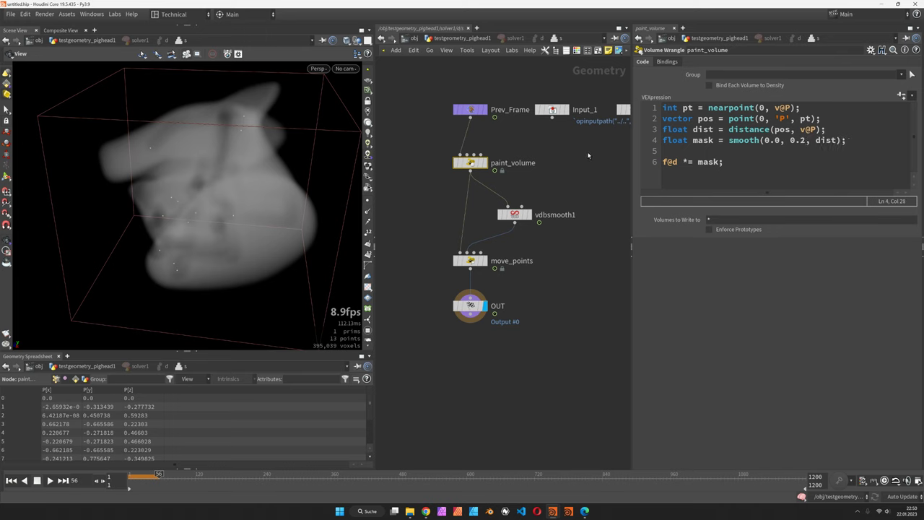
key("u")
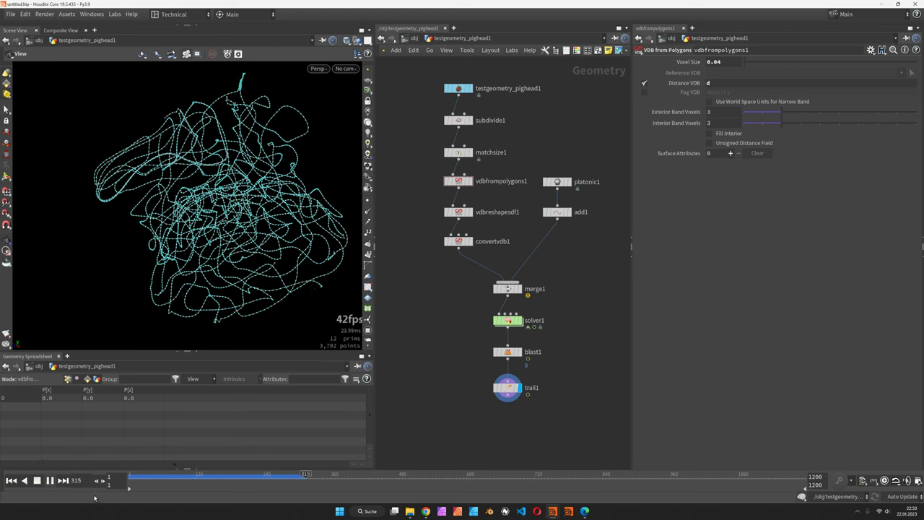
- Advance the simulation and set resample1 to Subdivision Curves with segment Length 0.02
left_click(36, 480)
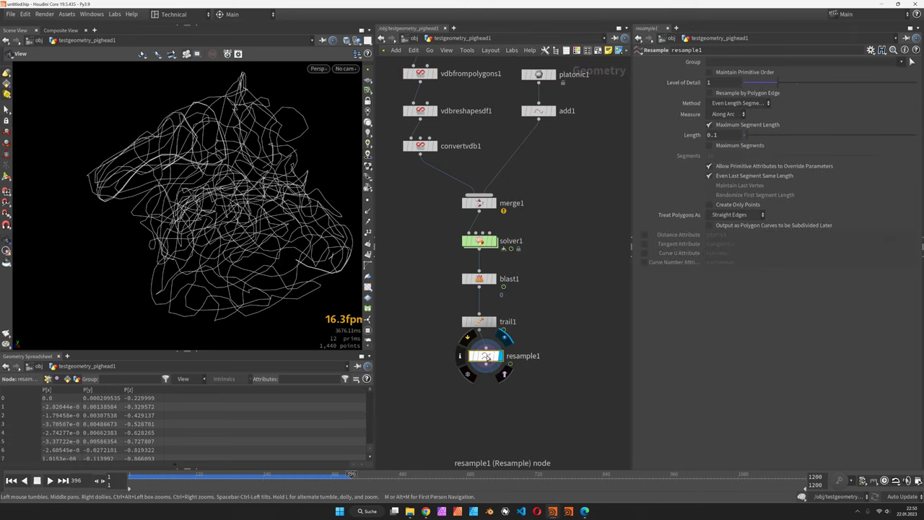
left_click(736, 215)
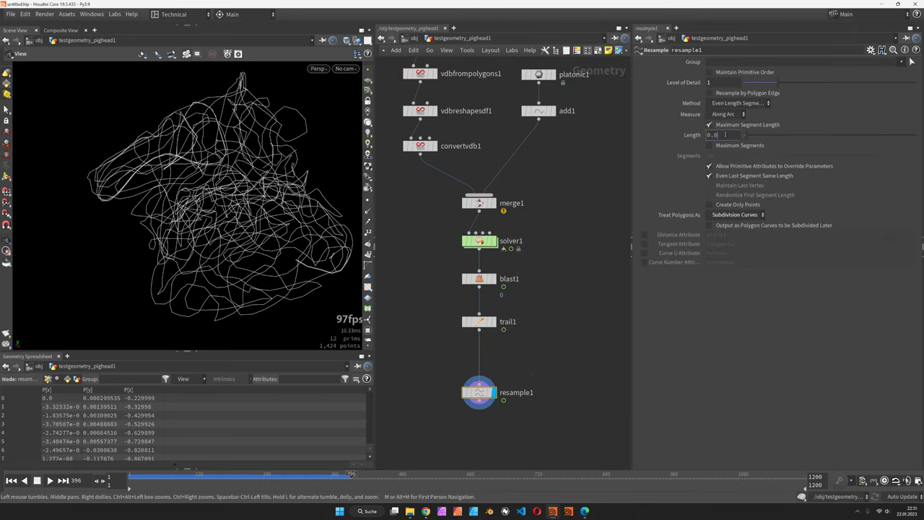
type("0.02")
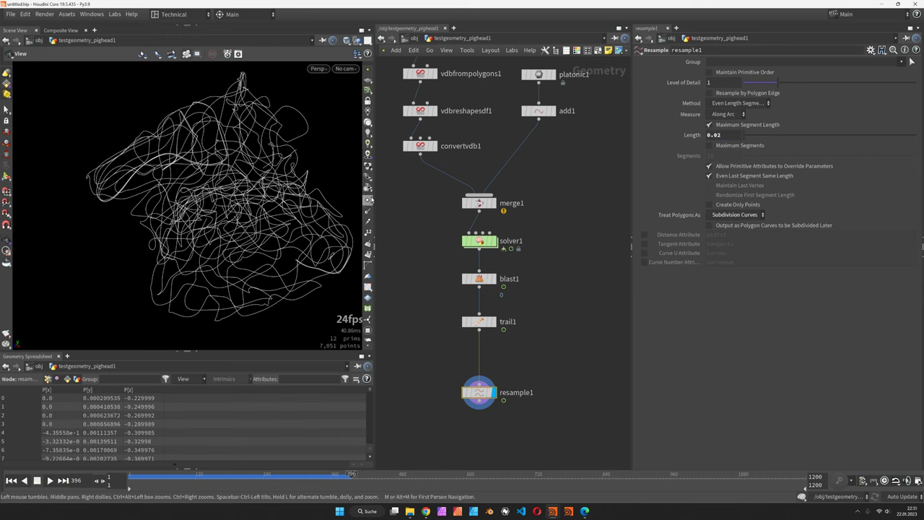
key("Tab")
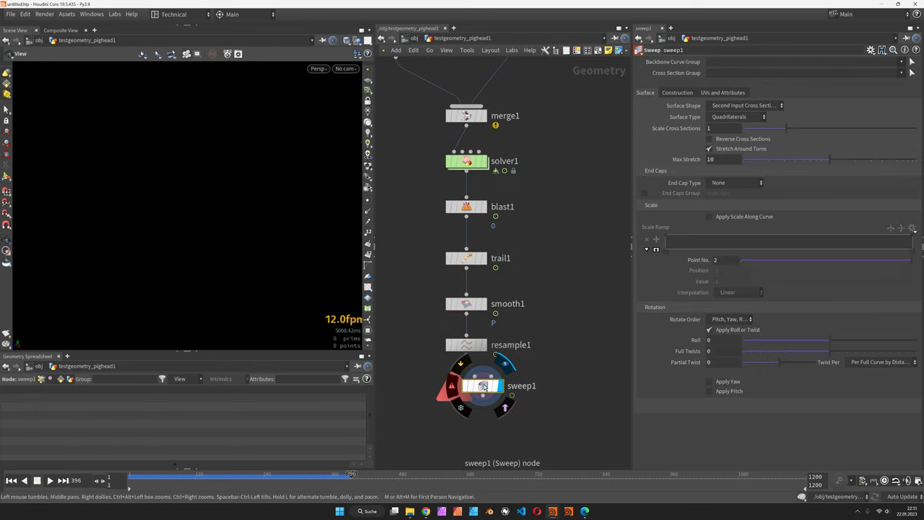
- Sweep the trails as Round Tube surfaces with radius about 0.039
left_click(744, 106)
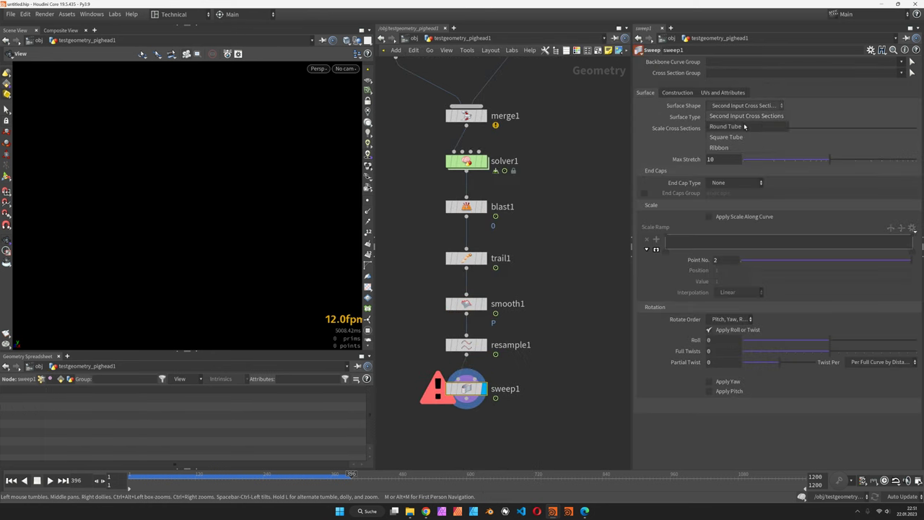
left_click(725, 126)
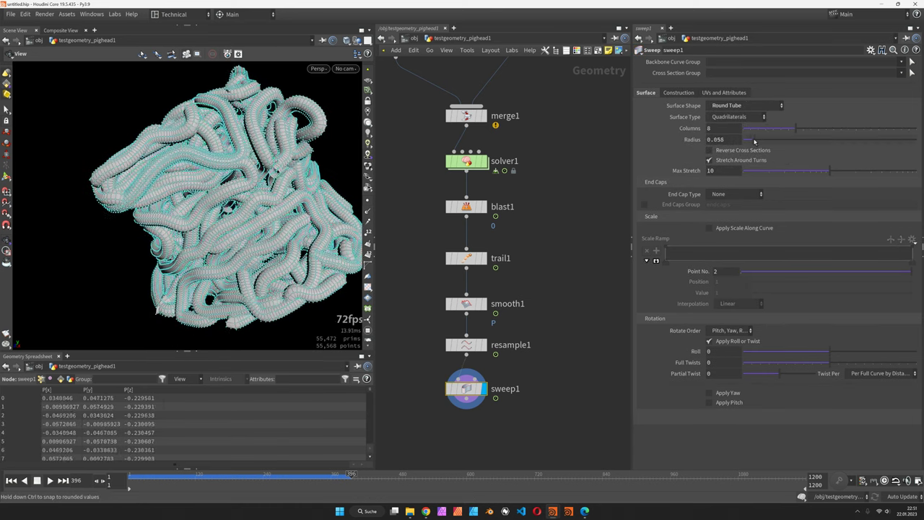
left_click_drag(754, 139, 745, 139)
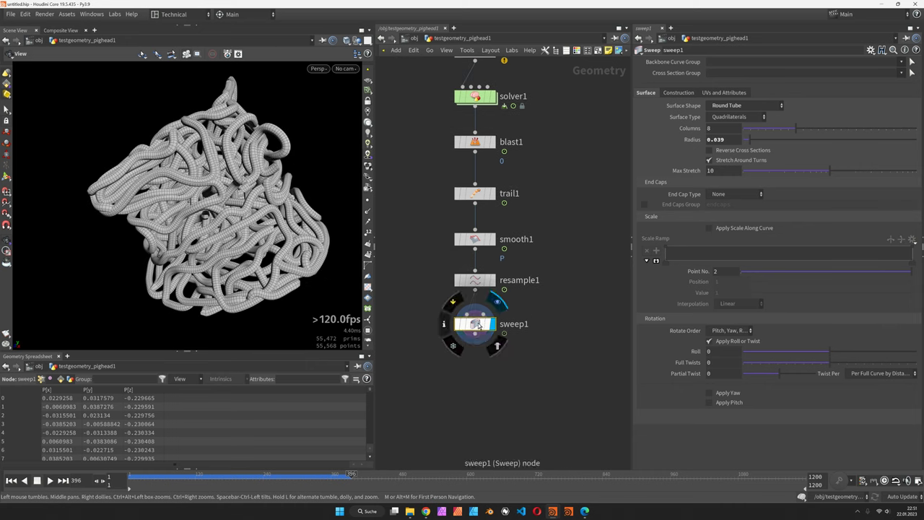
key("tab")
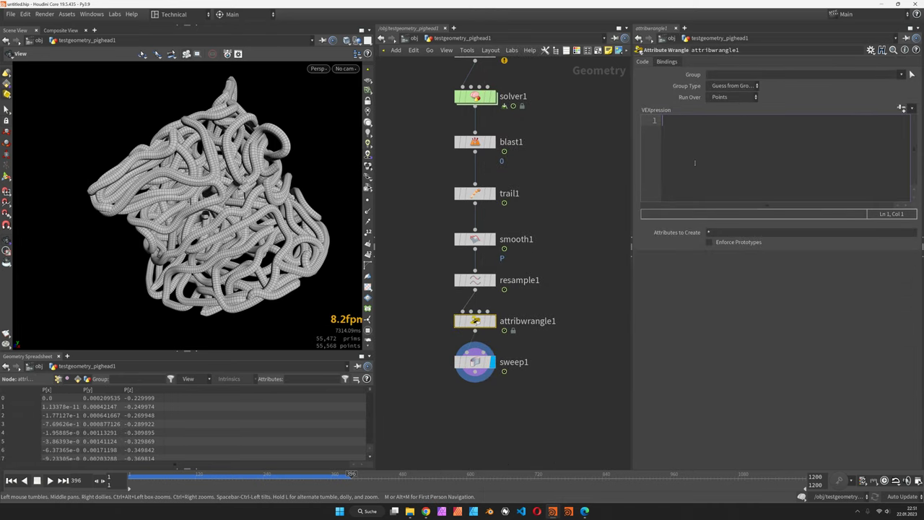
- Write float u = length(v@P); in the new wrangle and rename it color_depth
type("float")
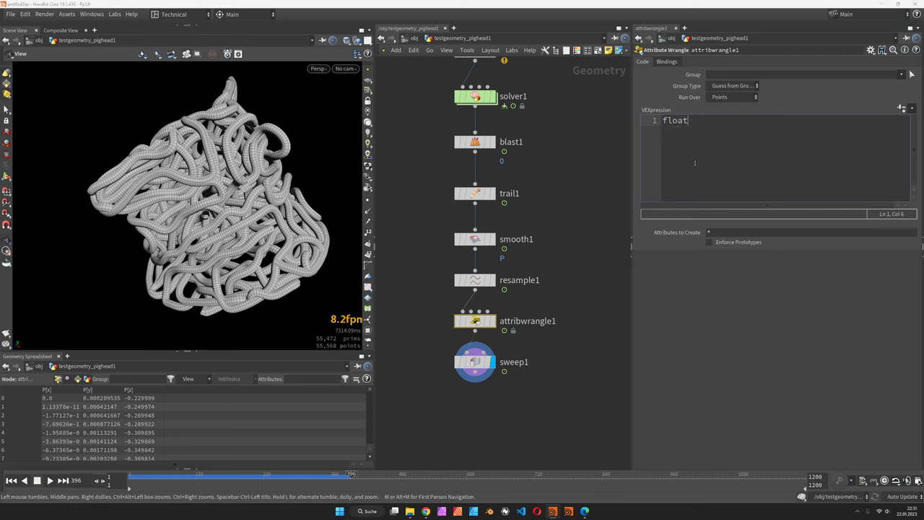
type("u = leng")
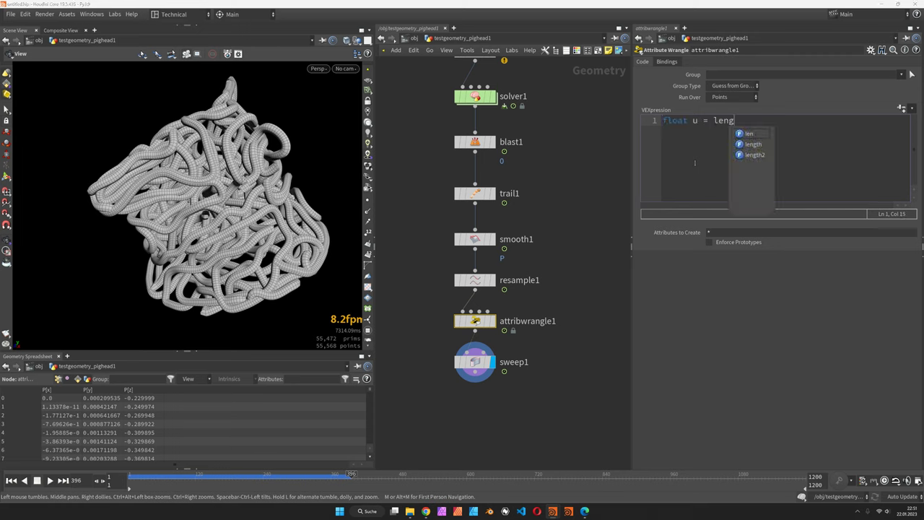
left_click(752, 143)
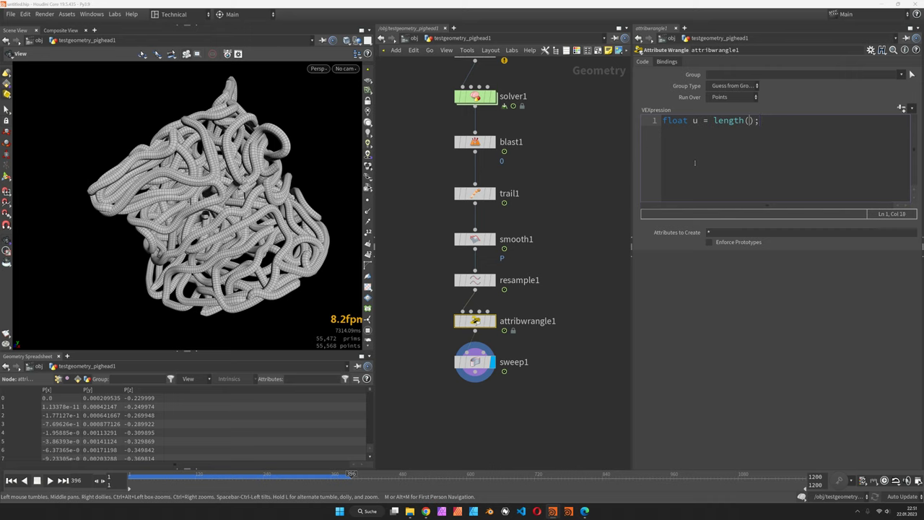
type("v@P")
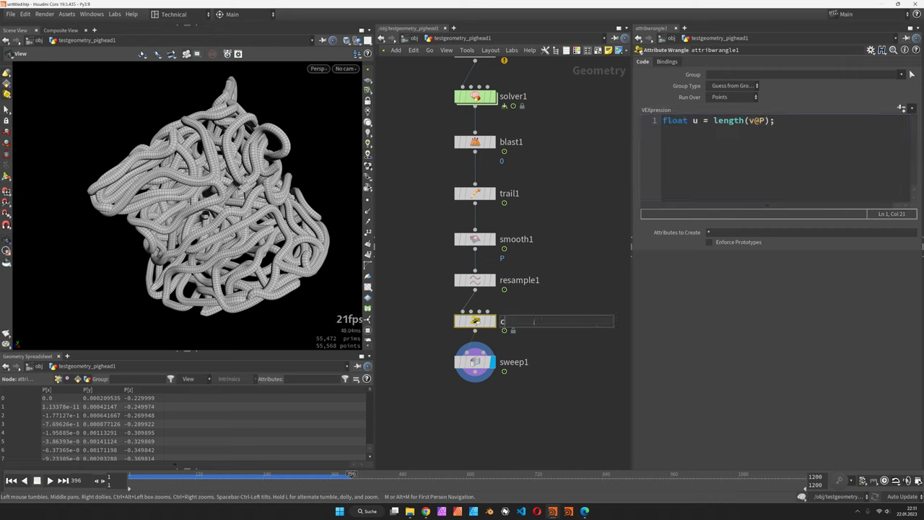
type("olor_depth")
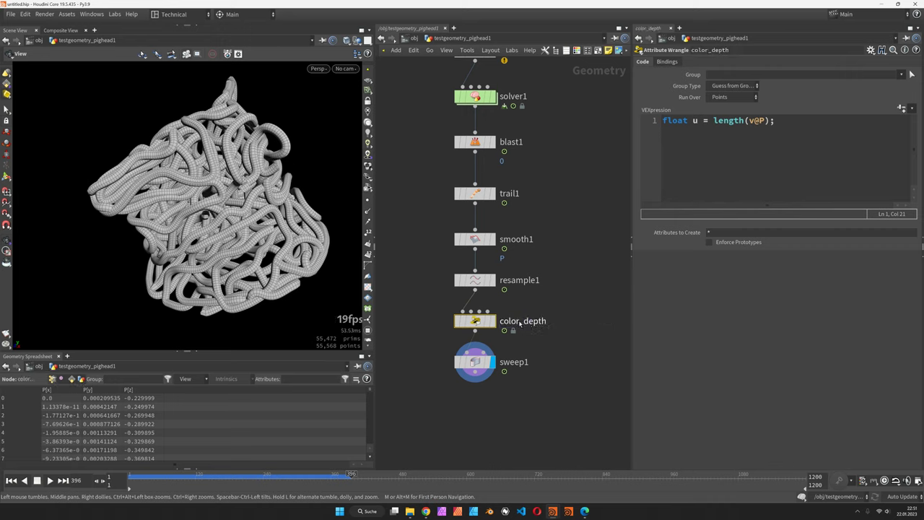
key("Tab")
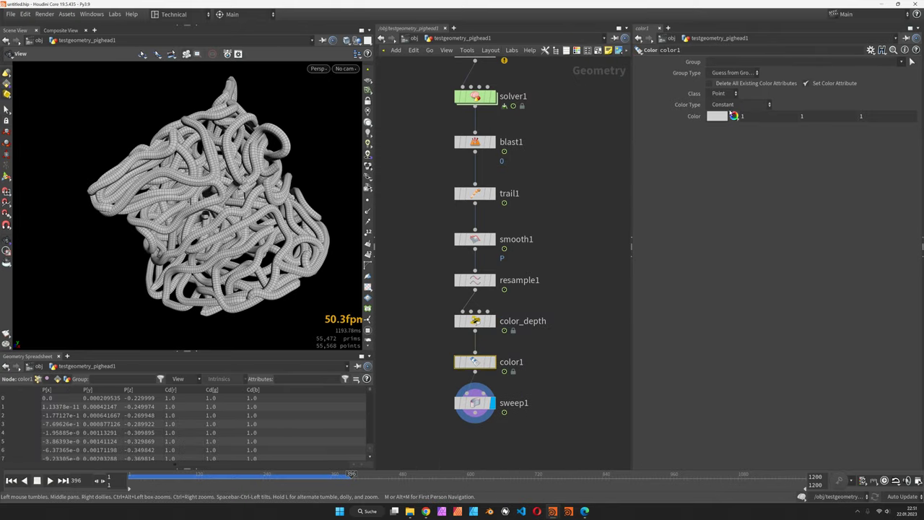
- Set the Color node to Ramp from Attribute on u, switching the wrangle to f@u
left_click(739, 104)
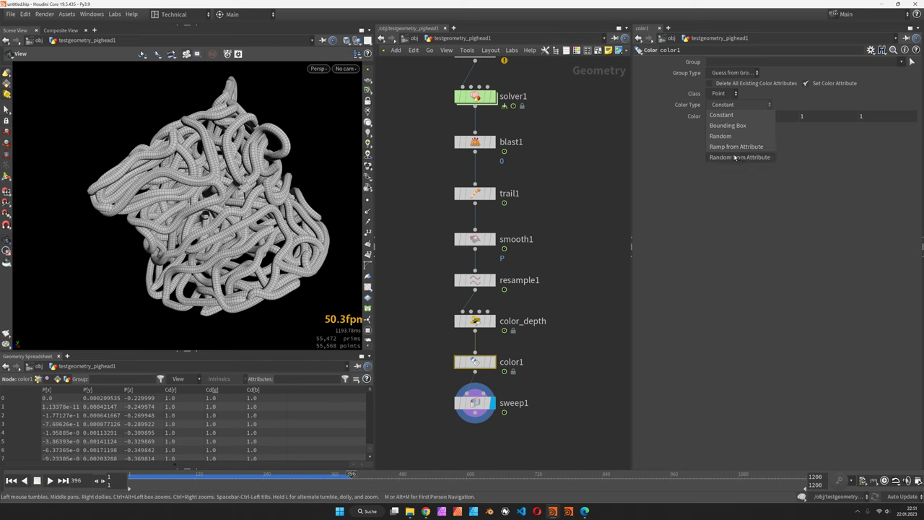
left_click(736, 147)
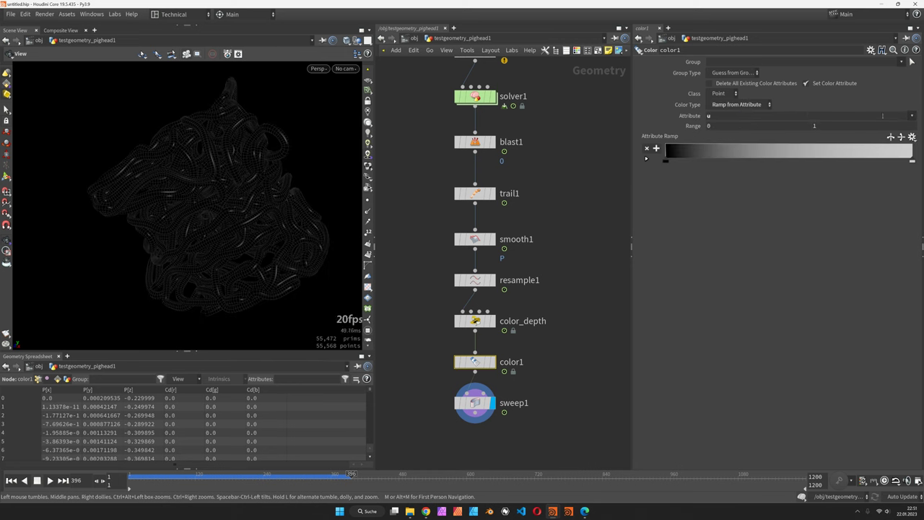
left_click(474, 321)
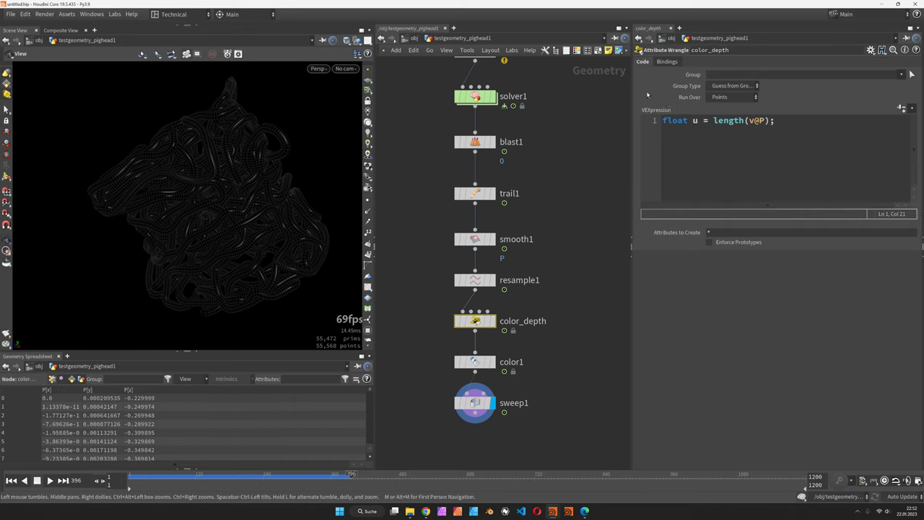
double_click(674, 120)
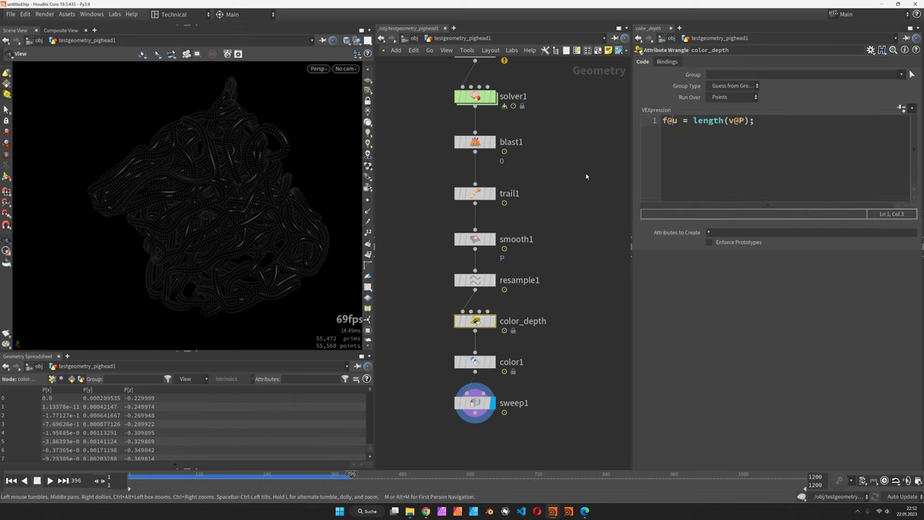
left_click(474, 361)
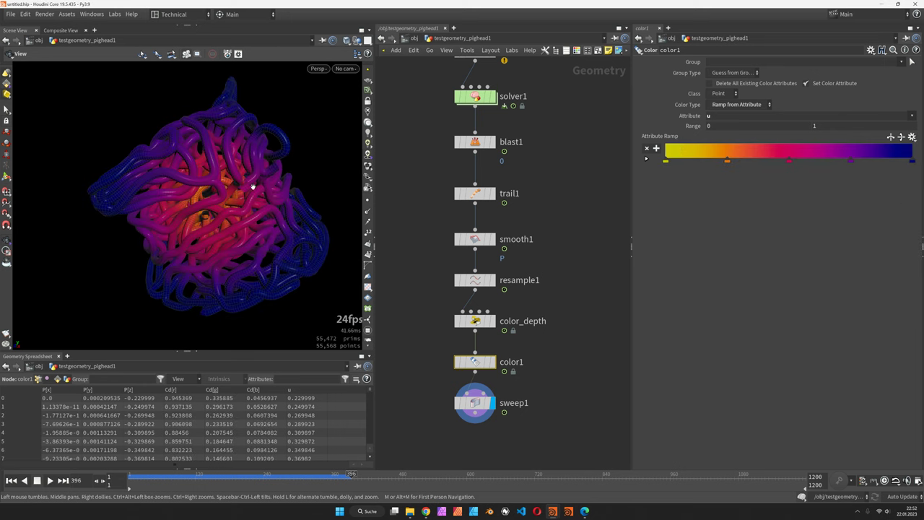
- Give the swept tubes Grid end caps and orbit to inspect them
left_click_drag(253, 186, 309, 241)
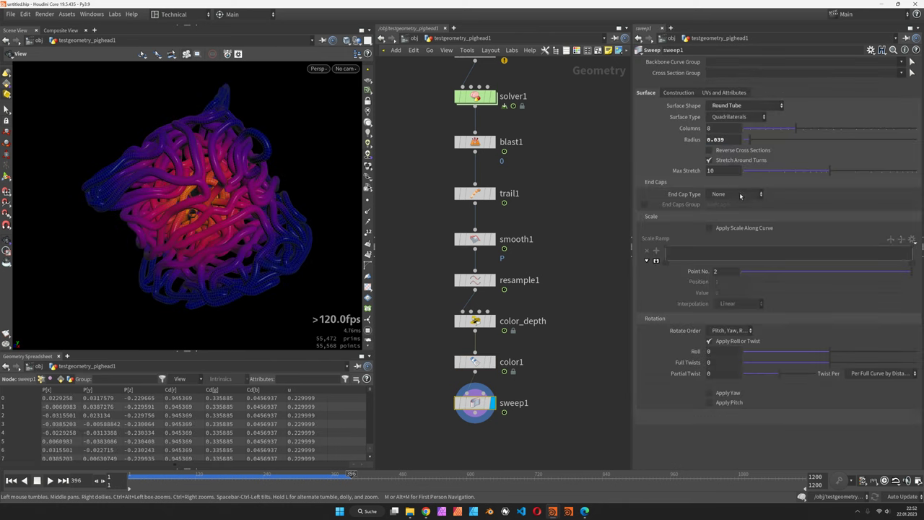
left_click(736, 193)
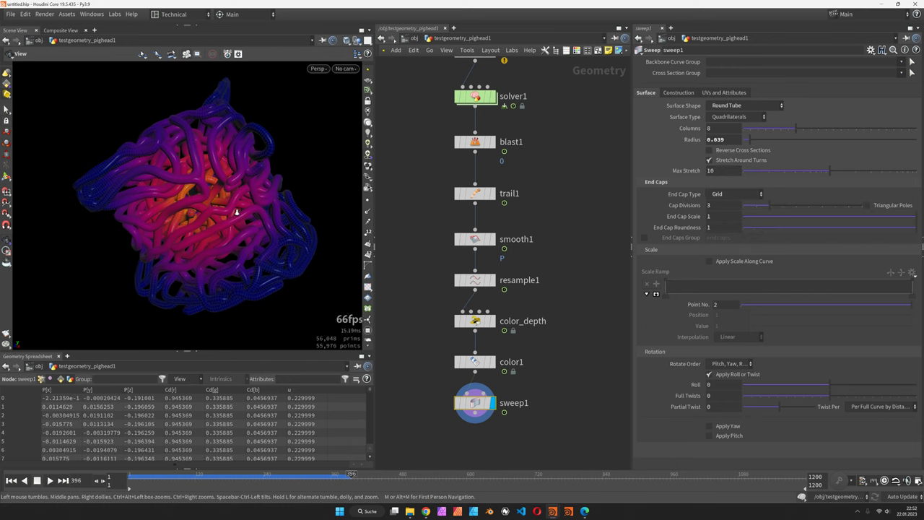
left_click_drag(236, 212, 252, 213)
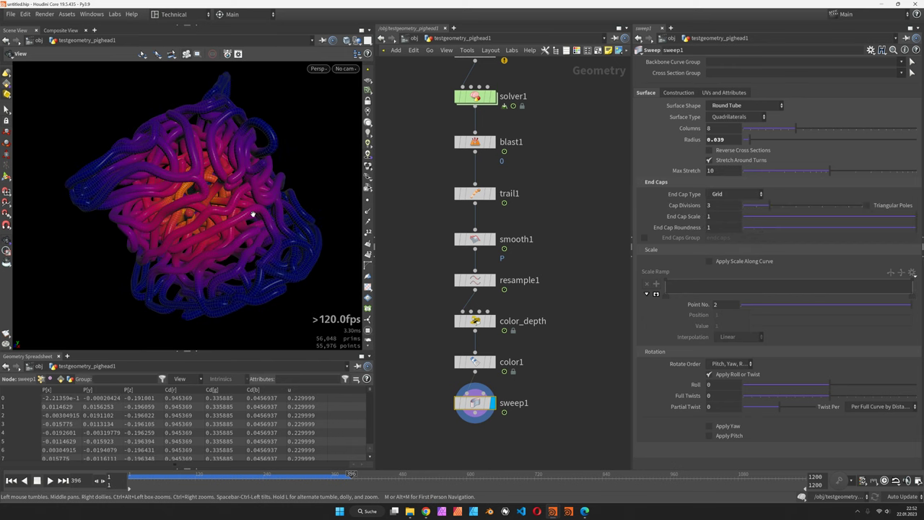